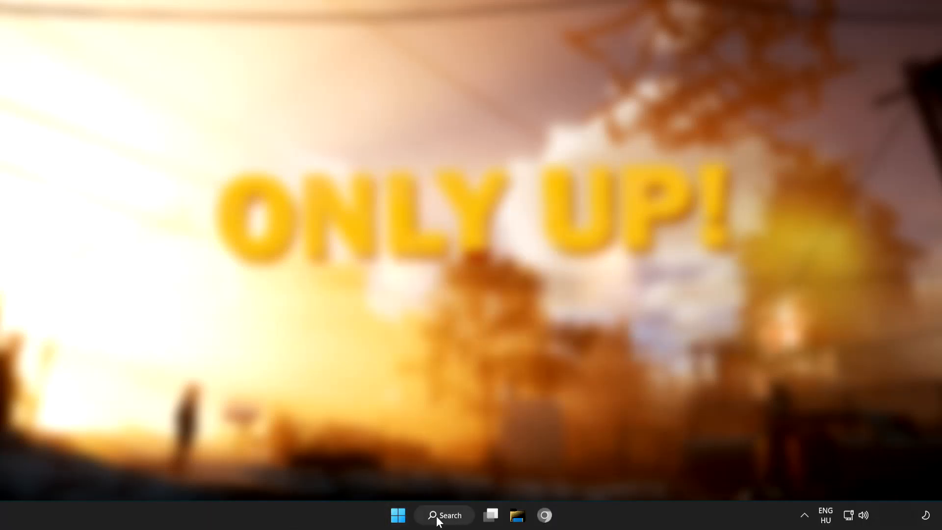
# Search Windows for 'device manager' to surface Device Manager as the best match.
pyautogui.click(443, 516)
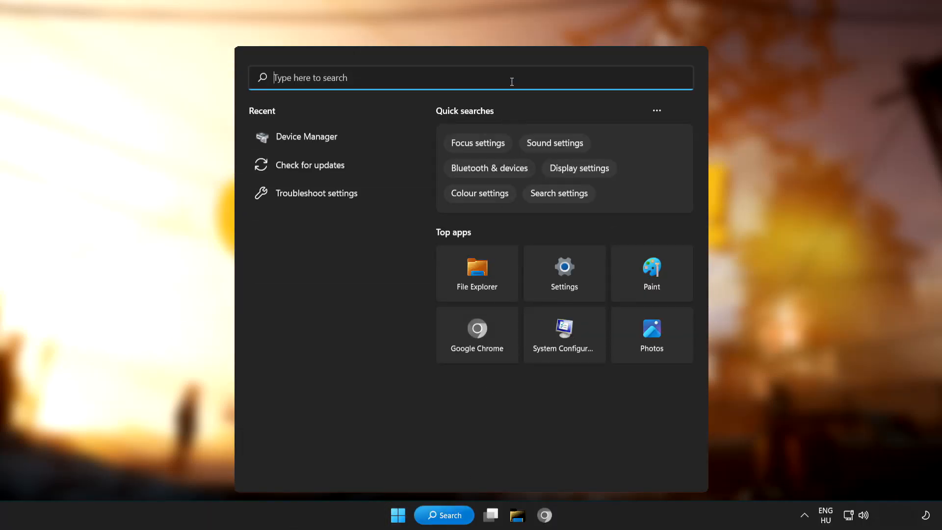
pyautogui.write('device mana')
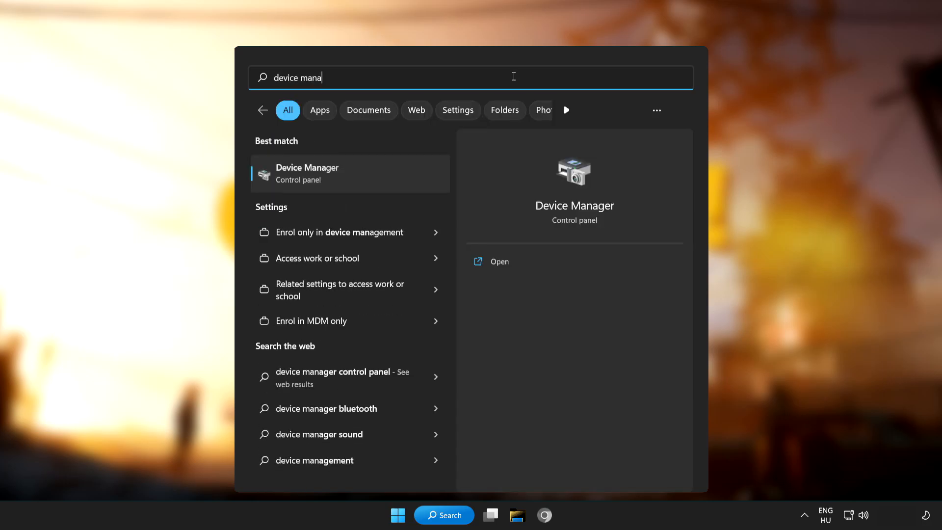
pyautogui.write('ger')
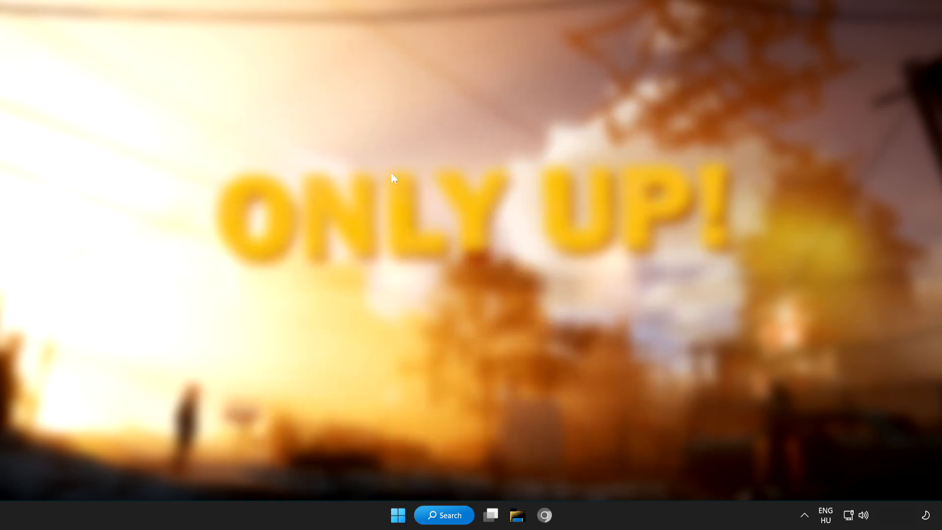
# Launch Device Manager and maximise its window.
pyautogui.click(557, 515)
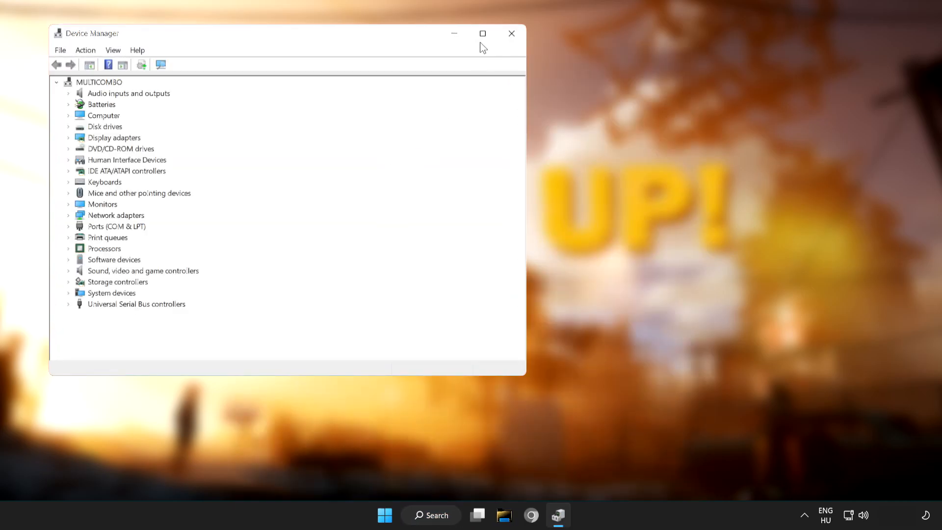
pyautogui.click(483, 33)
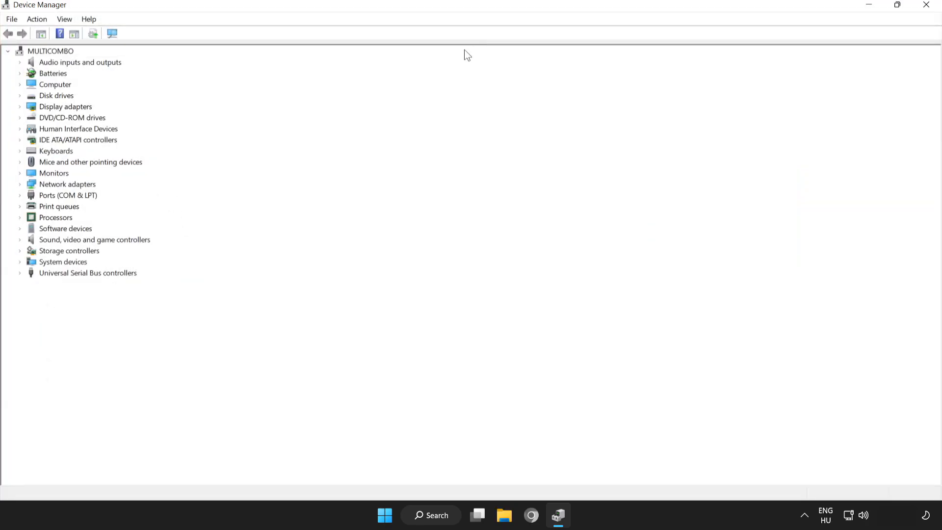
pyautogui.click(65, 106)
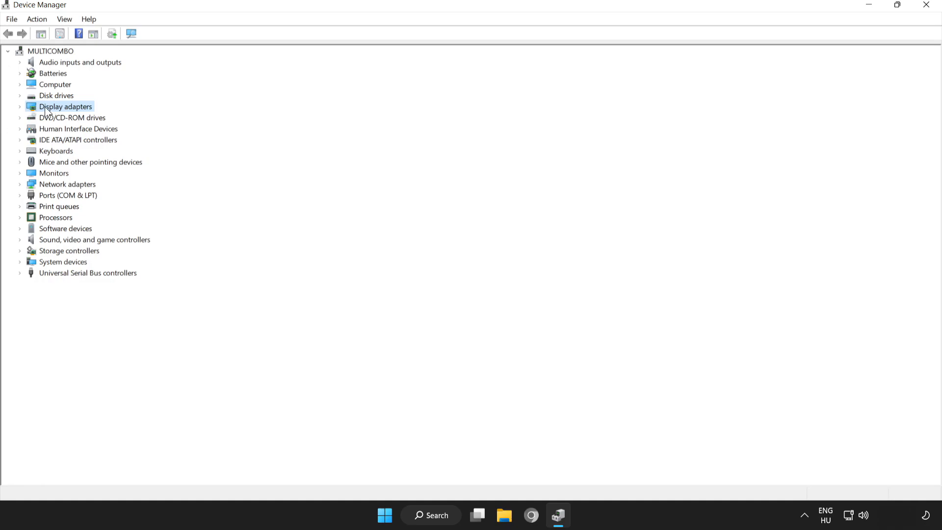
# Expand Display adapters and bring up the actions for the VMware SVGA 3D adapter.
pyautogui.click(20, 106)
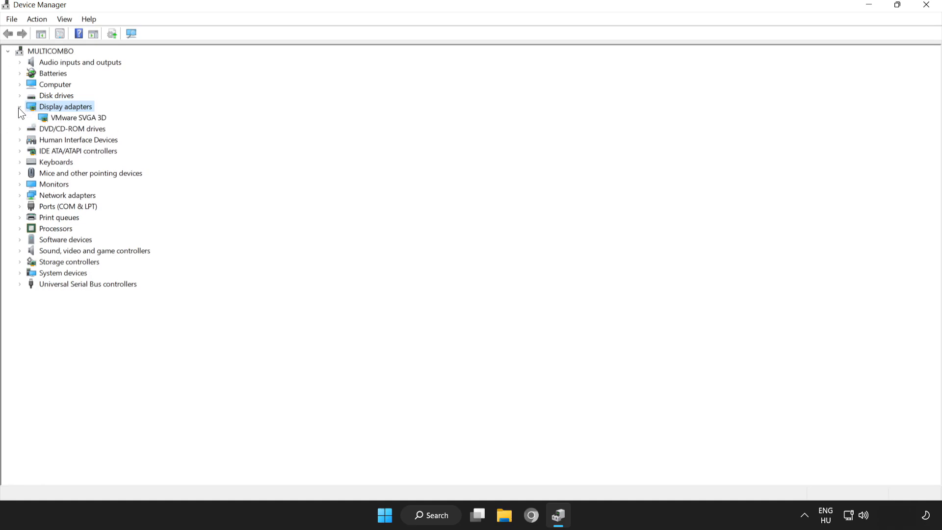
pyautogui.click(78, 117)
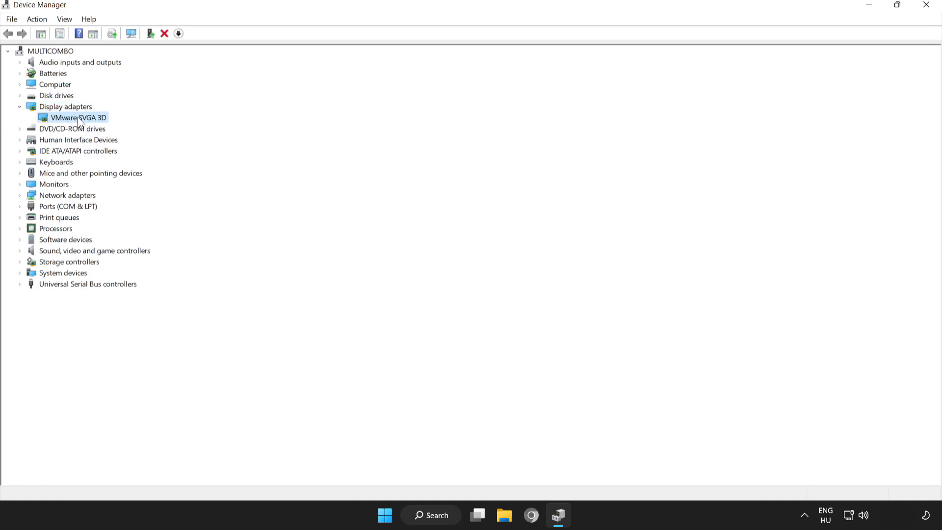
pyautogui.rightClick(75, 117)
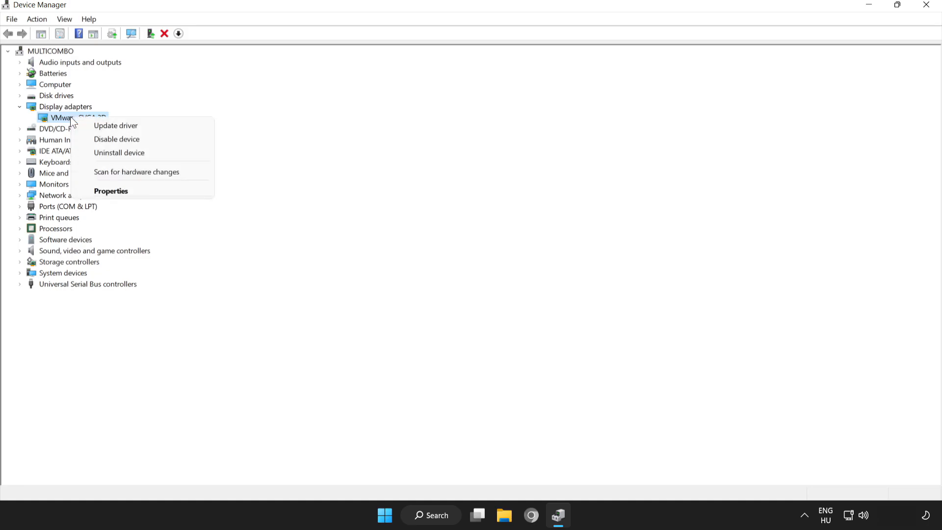
pyautogui.moveTo(116, 126)
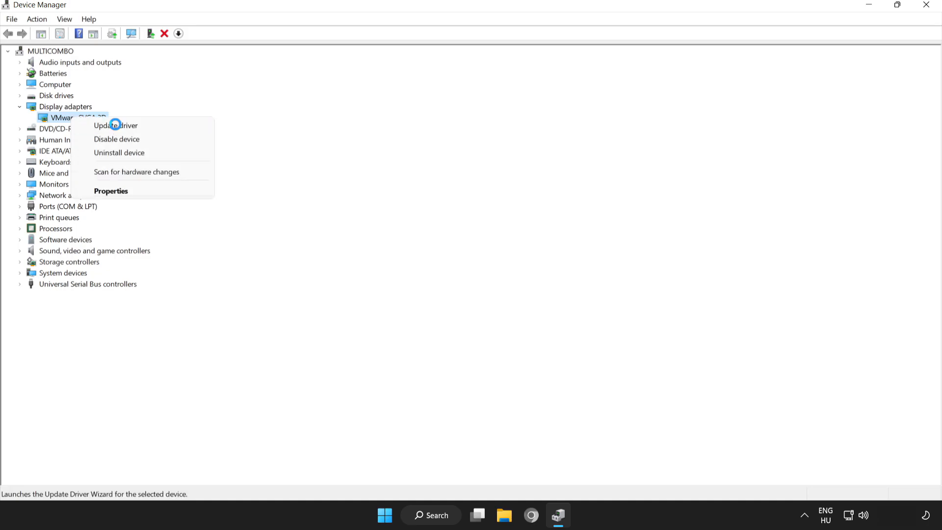
# Run an automatic driver search for VMware SVGA 3D, confirm it is current, and close Device Manager.
pyautogui.click(115, 125)
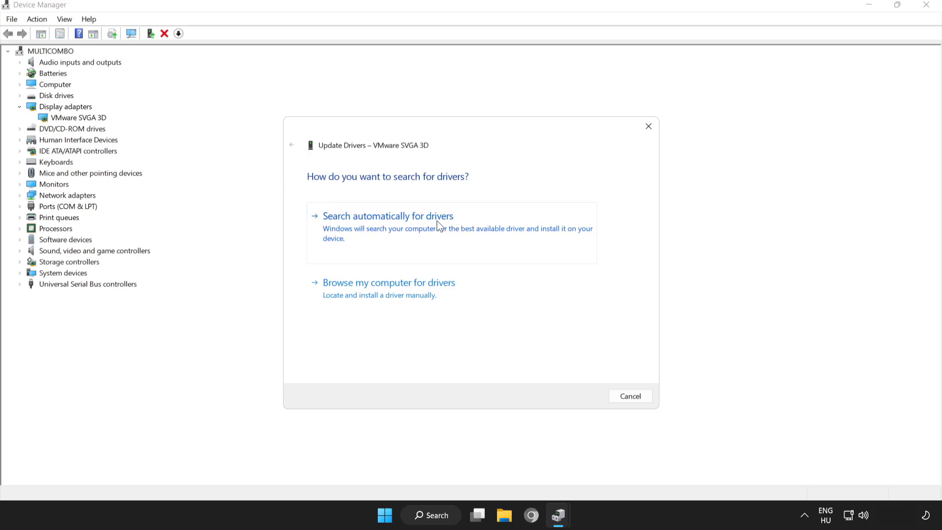
pyautogui.moveTo(400, 224)
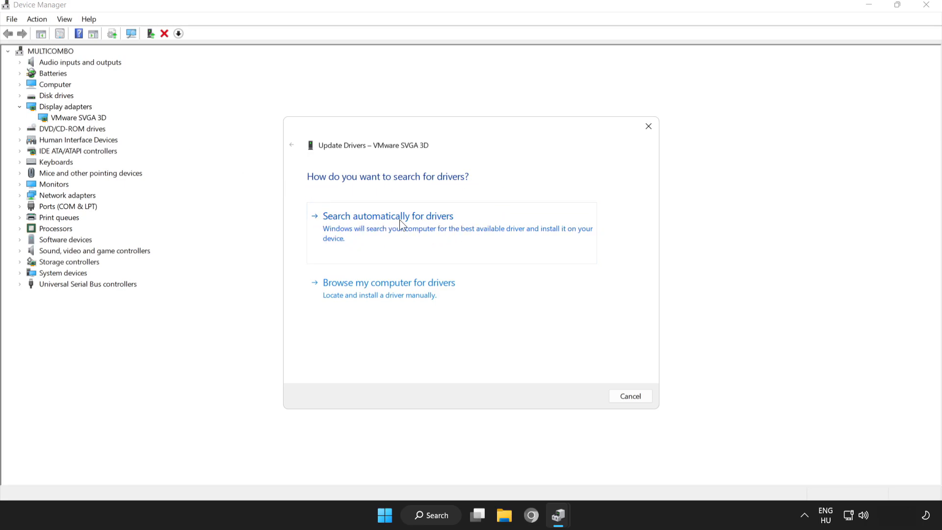
pyautogui.click(387, 216)
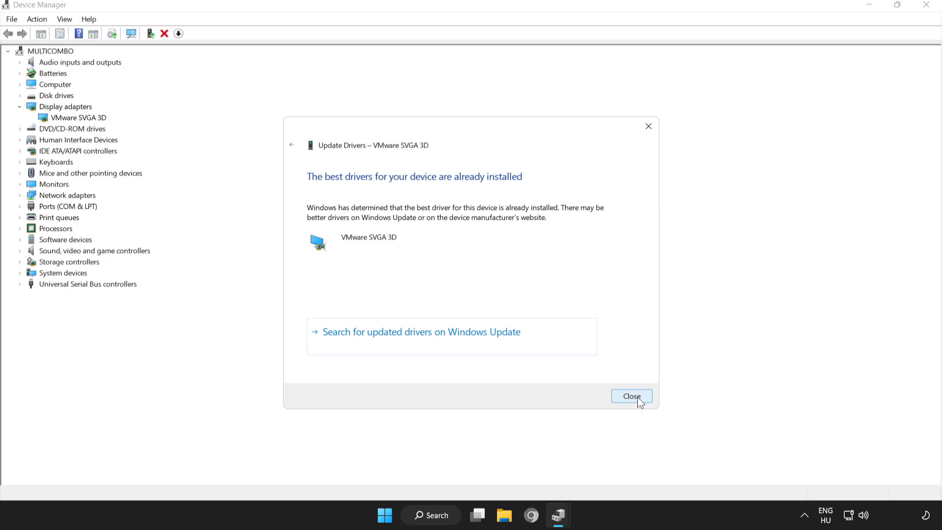
pyautogui.click(631, 395)
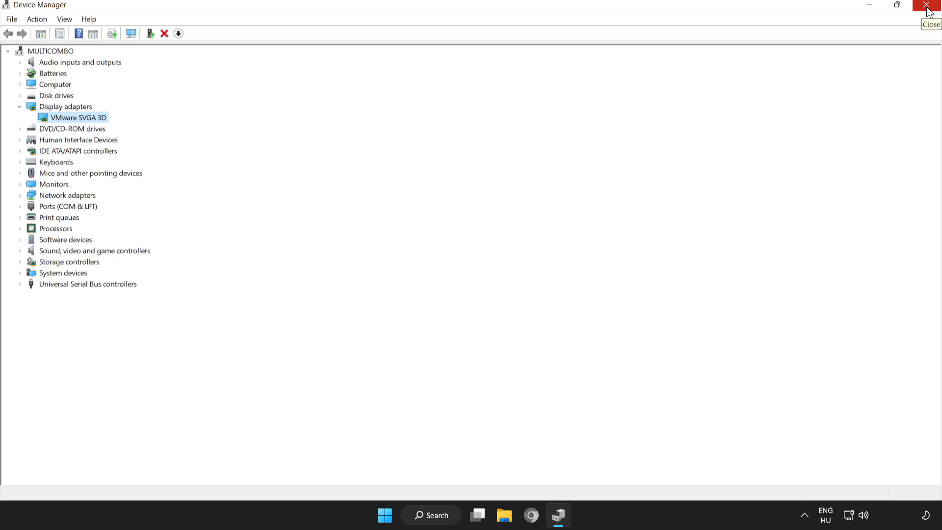
pyautogui.click(931, 5)
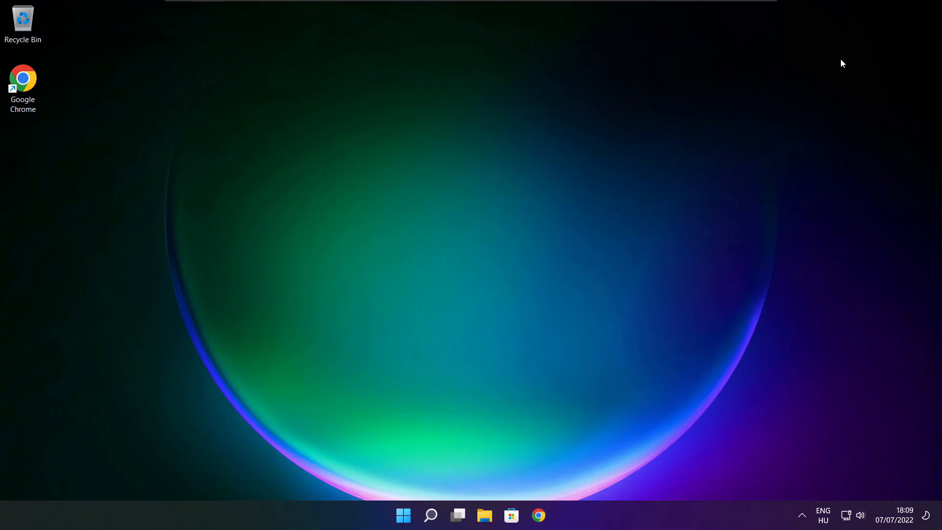
# Search Windows for 'edit power plan' to surface the Control Panel item.
pyautogui.click(429, 516)
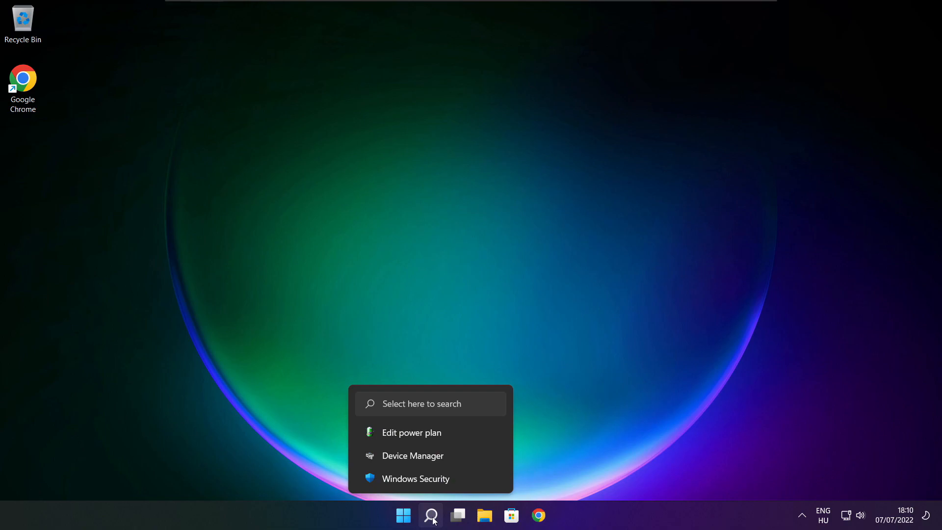
pyautogui.click(430, 516)
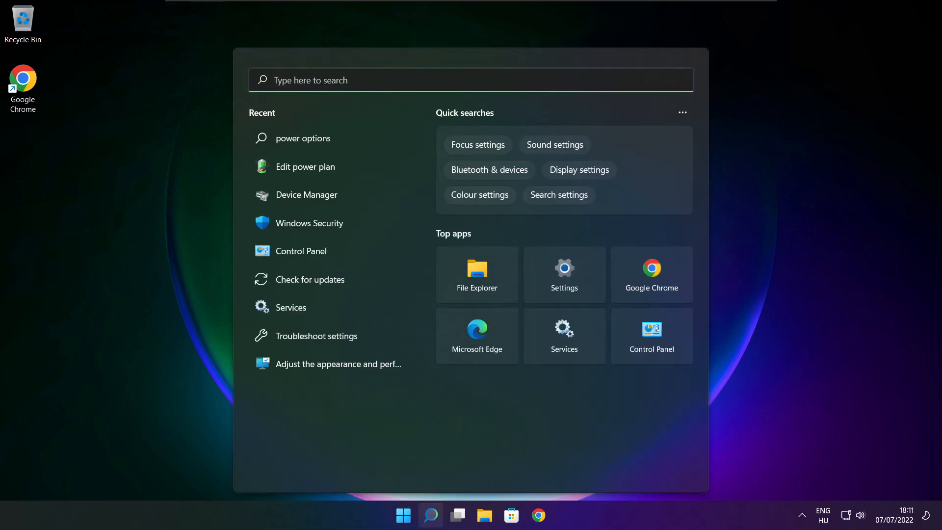
pyautogui.write('edit power plan')
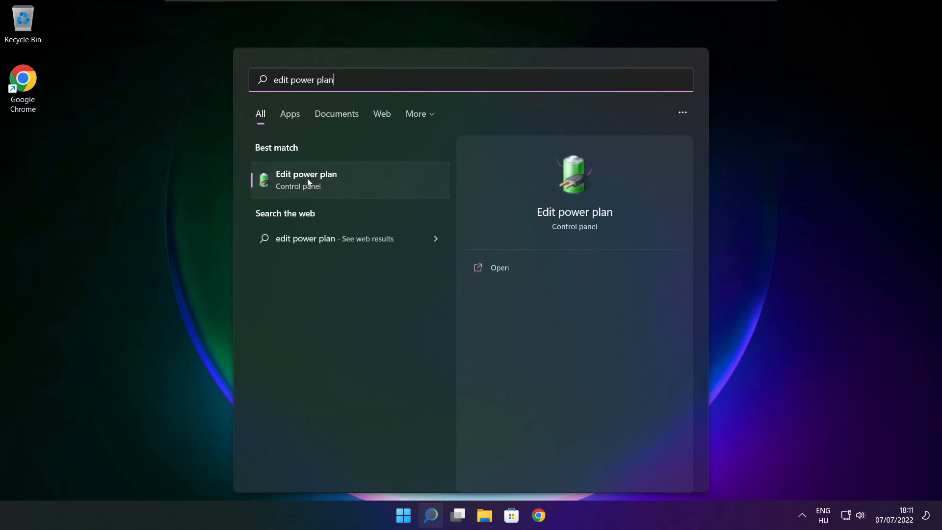
# From Edit power plan, go to Power Options, make High performance active, and close the window.
pyautogui.click(307, 180)
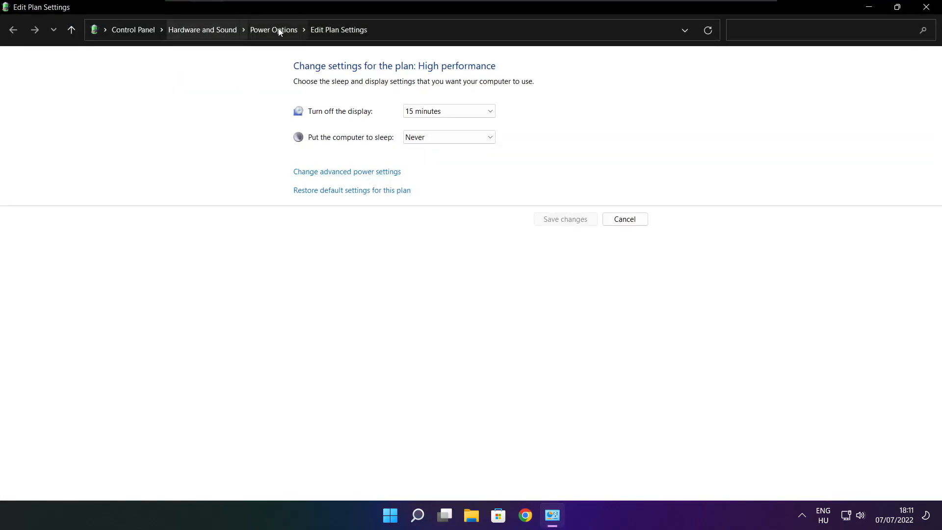
pyautogui.moveTo(274, 29)
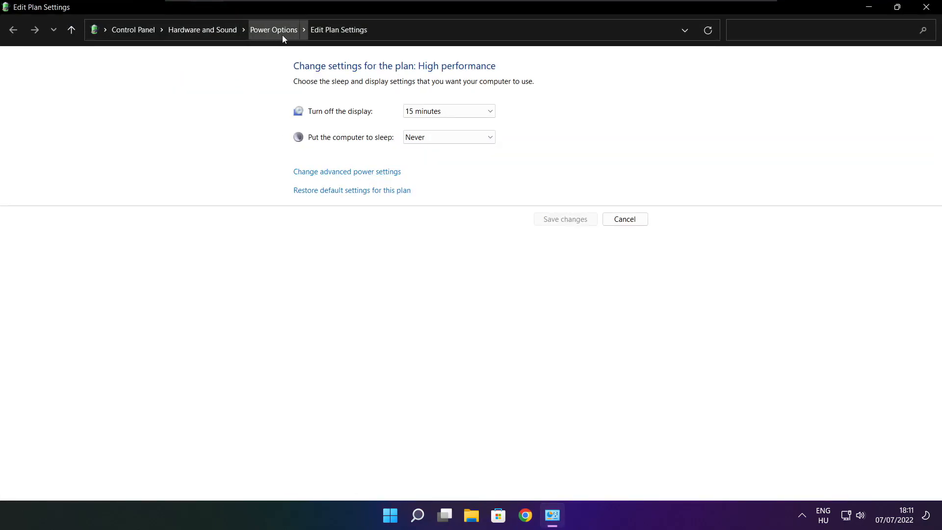
pyautogui.click(274, 29)
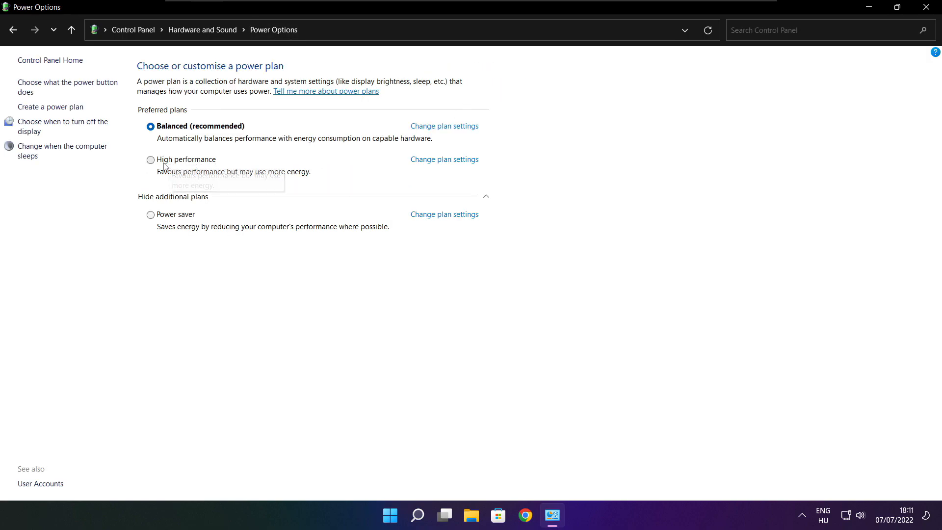
pyautogui.click(151, 160)
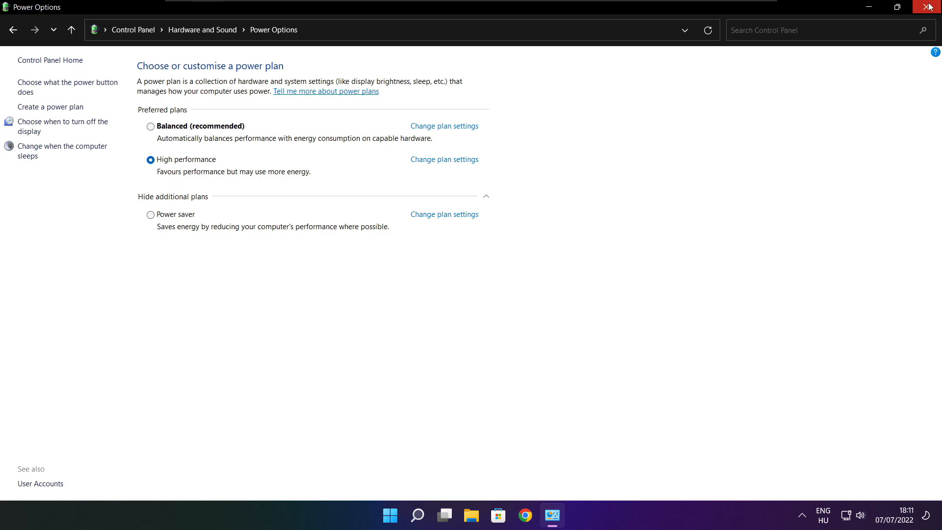
pyautogui.click(930, 7)
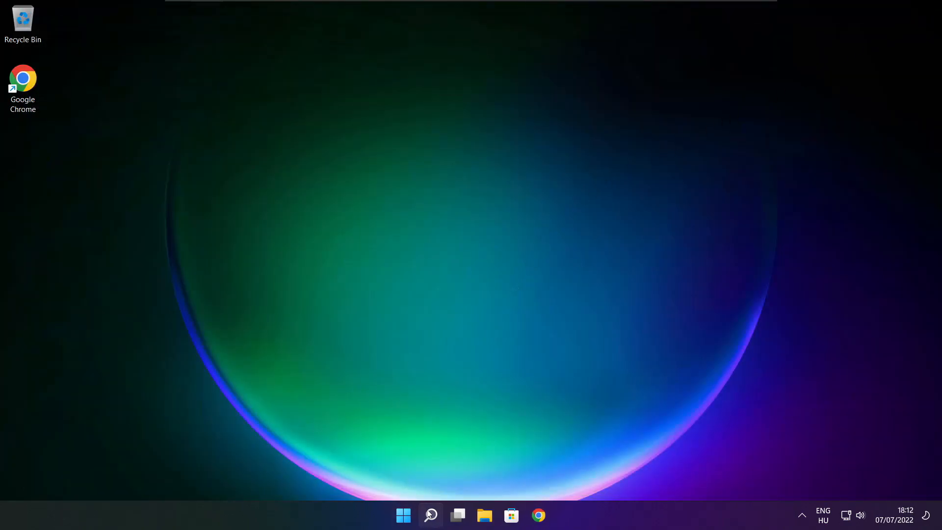
# Bring up Windows Search to look for the Game Mode settings page.
pyautogui.click(430, 515)
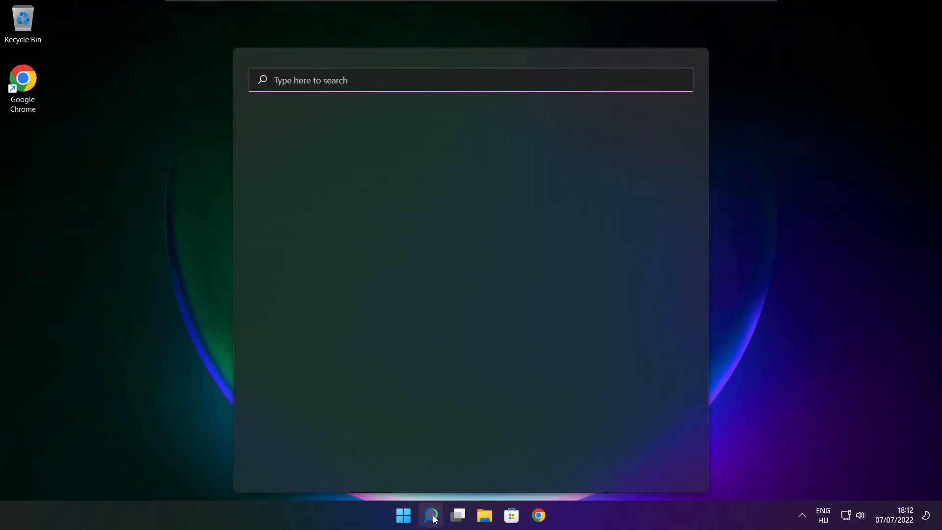
pyautogui.click(430, 515)
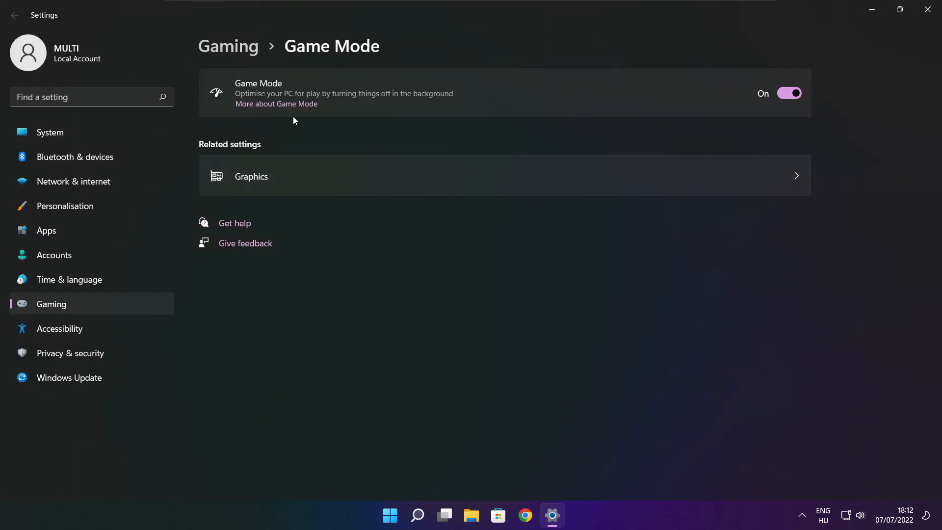
pyautogui.click(789, 93)
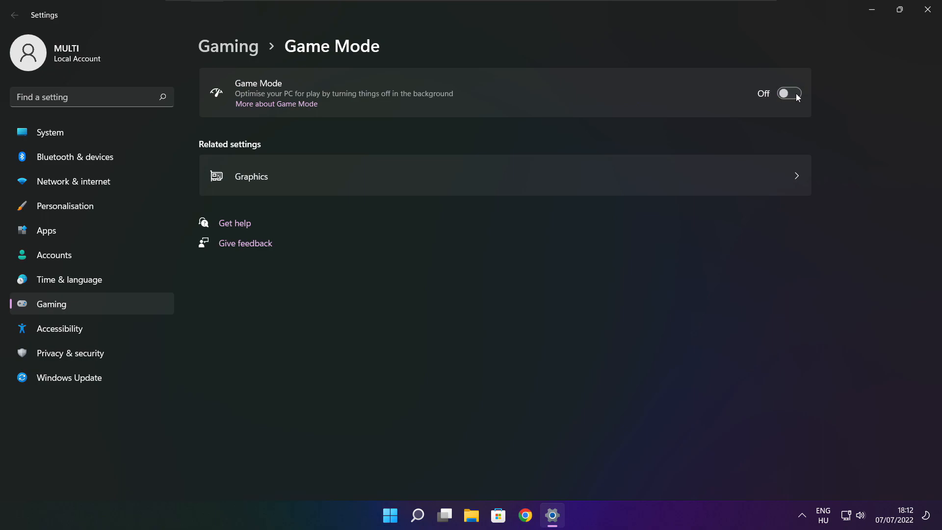
pyautogui.click(789, 93)
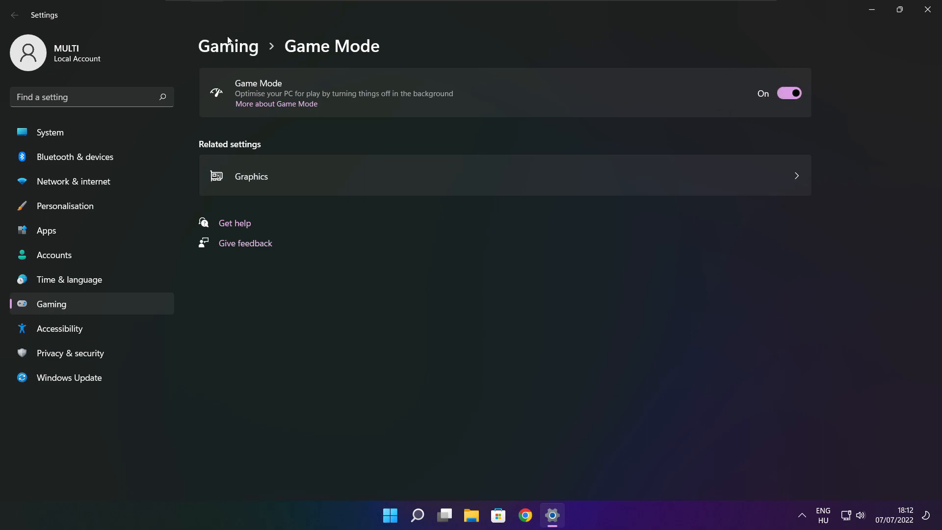
pyautogui.moveTo(234, 53)
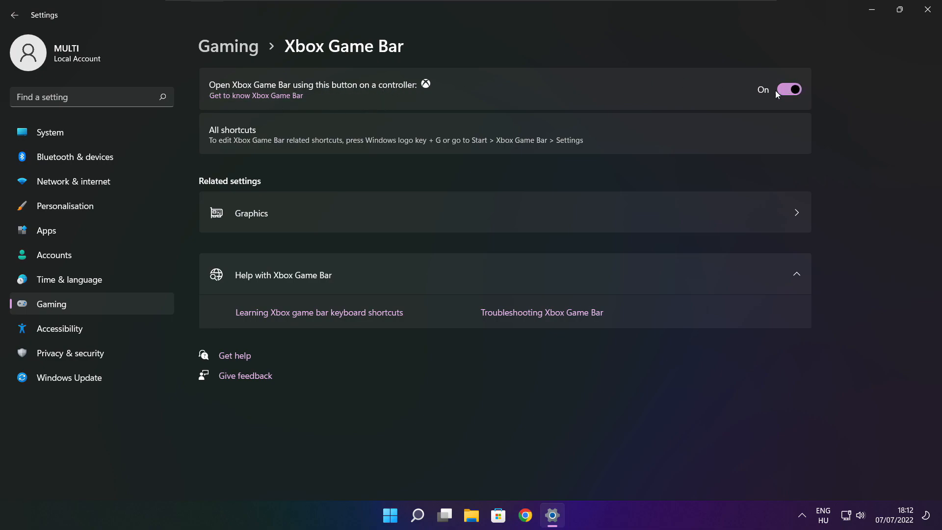
# Switch off the Xbox Game Bar controller-button toggle and close Settings.
pyautogui.click(789, 90)
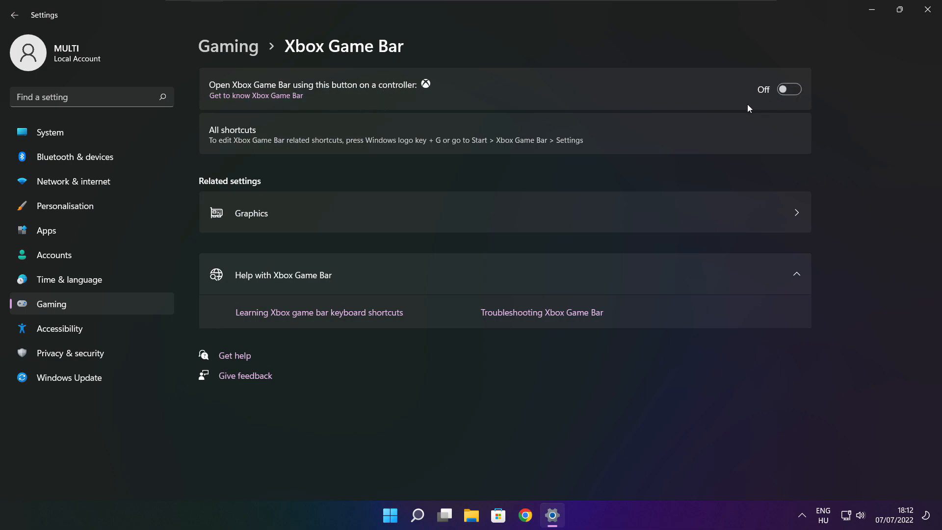
pyautogui.moveTo(759, 82)
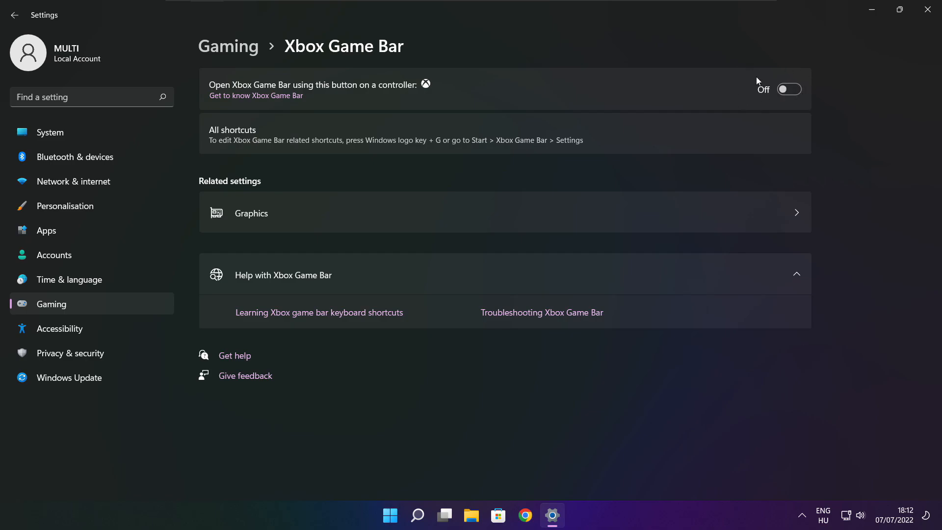
pyautogui.moveTo(929, 11)
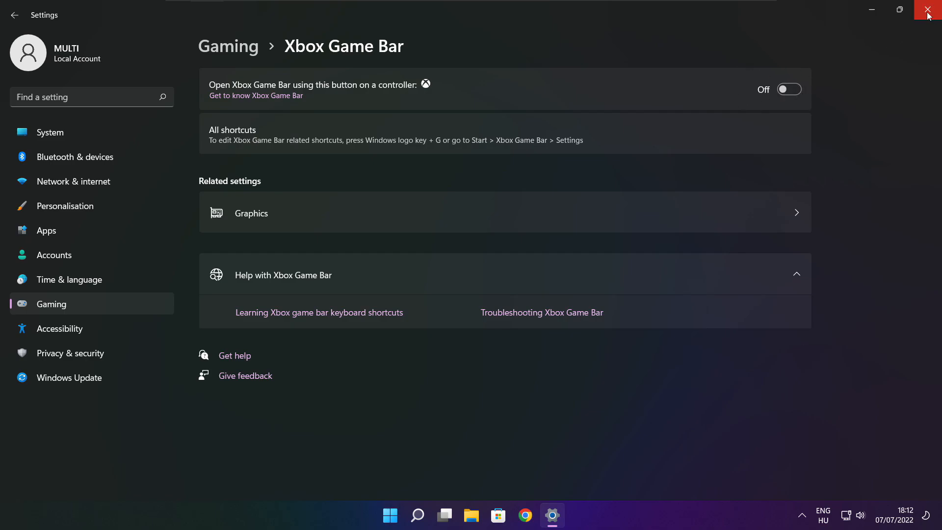
pyautogui.click(930, 9)
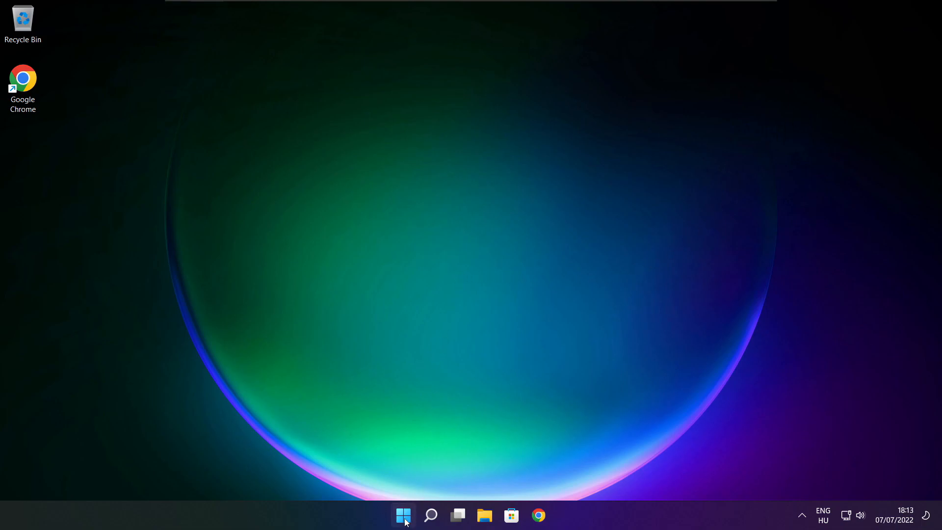
pyautogui.moveTo(402, 515)
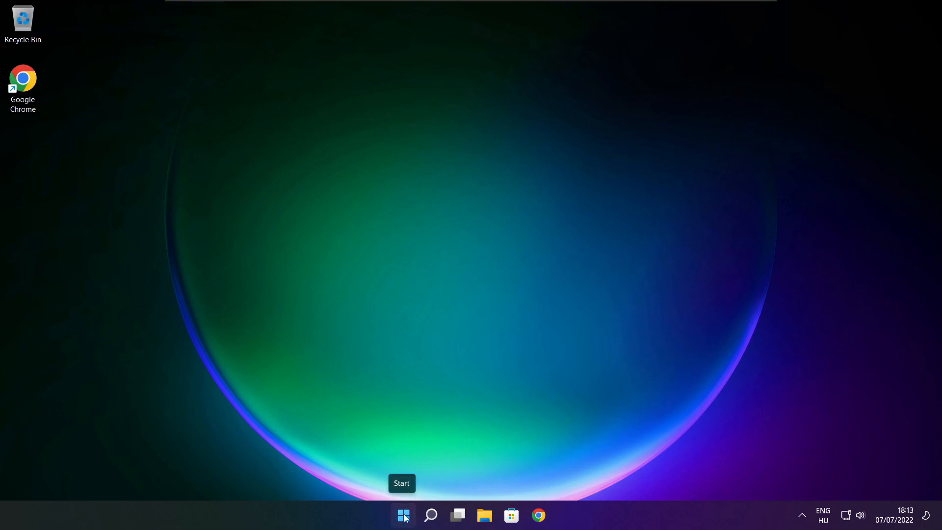
# Launch Task Manager from the Start button's quick link menu.
pyautogui.rightClick(402, 515)
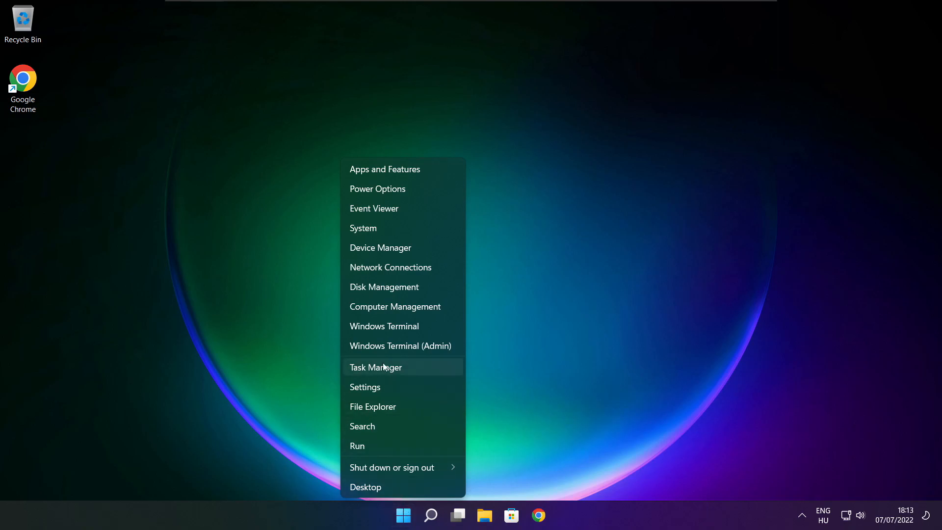
pyautogui.moveTo(407, 368)
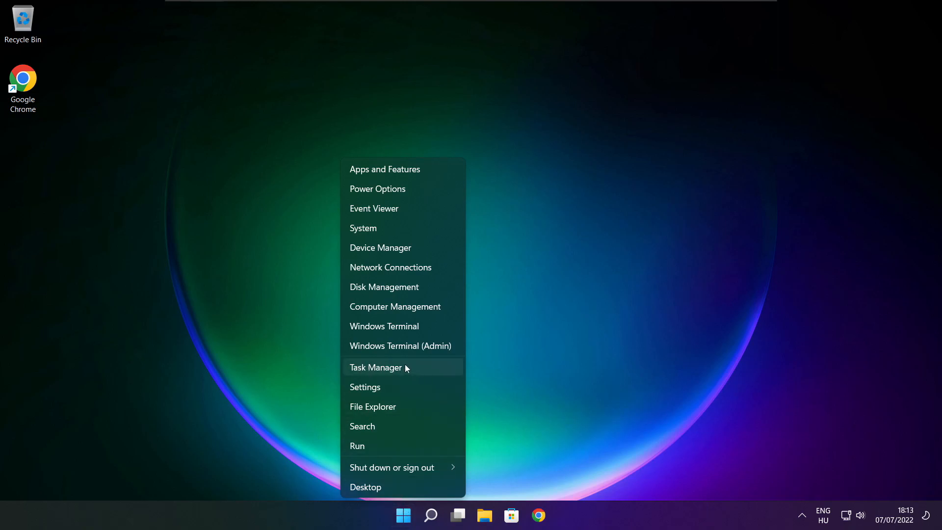
pyautogui.click(376, 368)
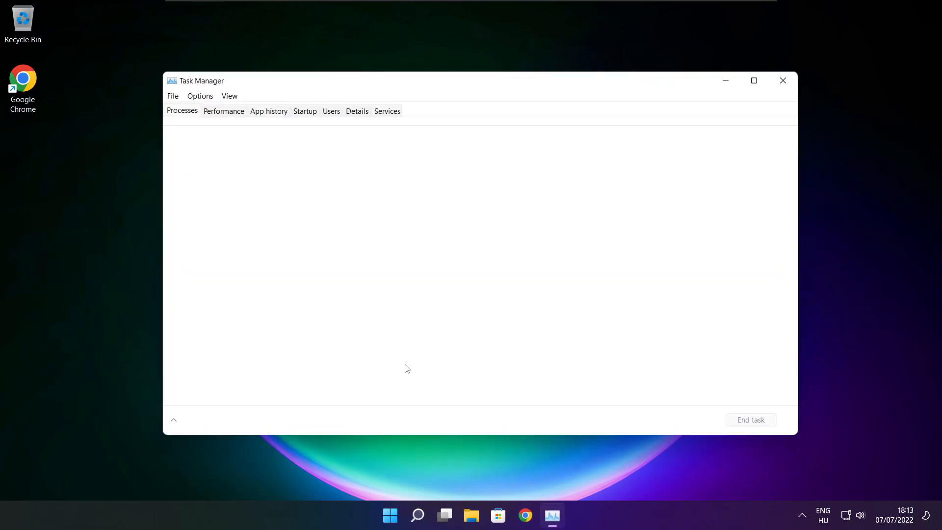
# Switch Task Manager to the detailed view and show the Startup apps list.
pyautogui.click(174, 419)
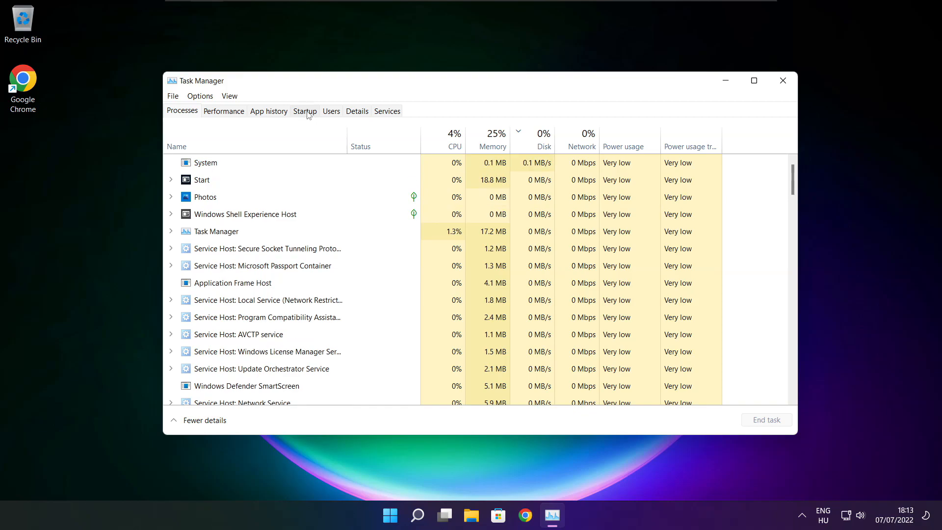
pyautogui.click(304, 111)
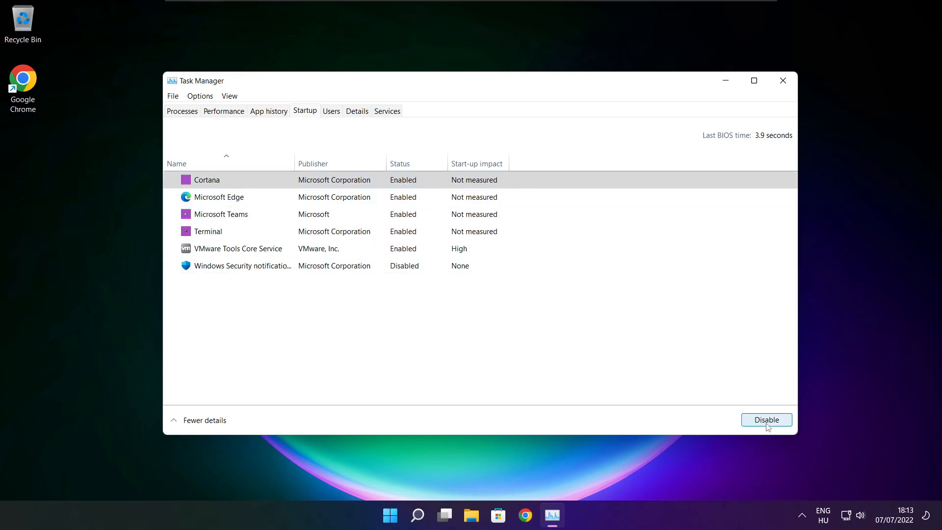
# Disable Cortana, Microsoft Edge, Microsoft Teams and Terminal at startup, then close Task Manager.
pyautogui.click(767, 419)
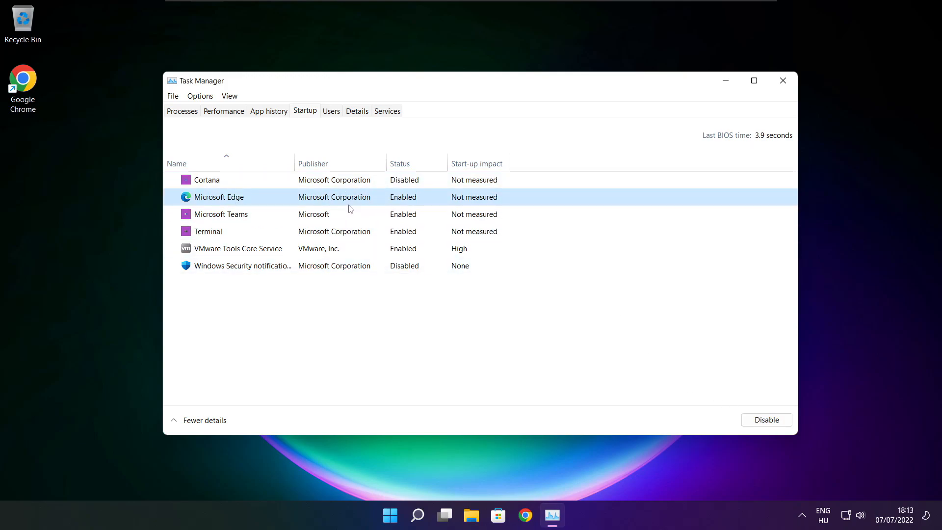
pyautogui.click(207, 231)
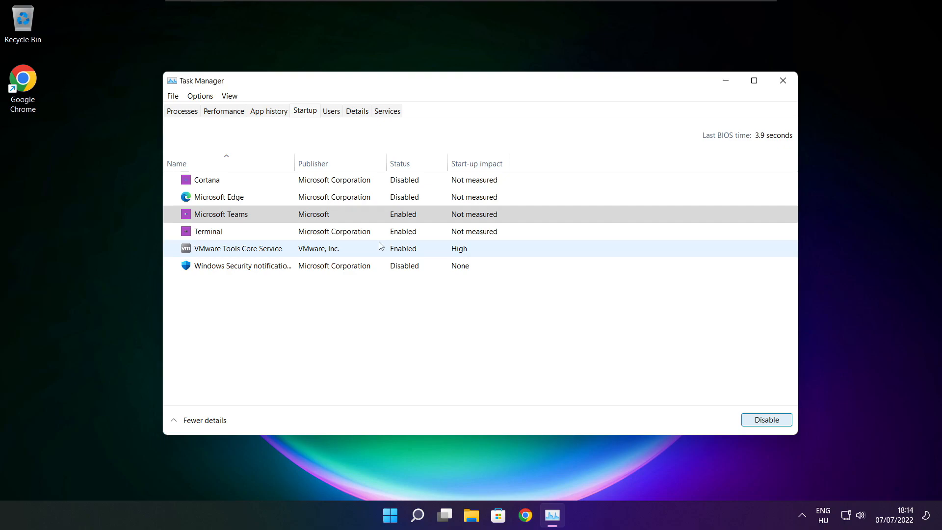
pyautogui.click(766, 419)
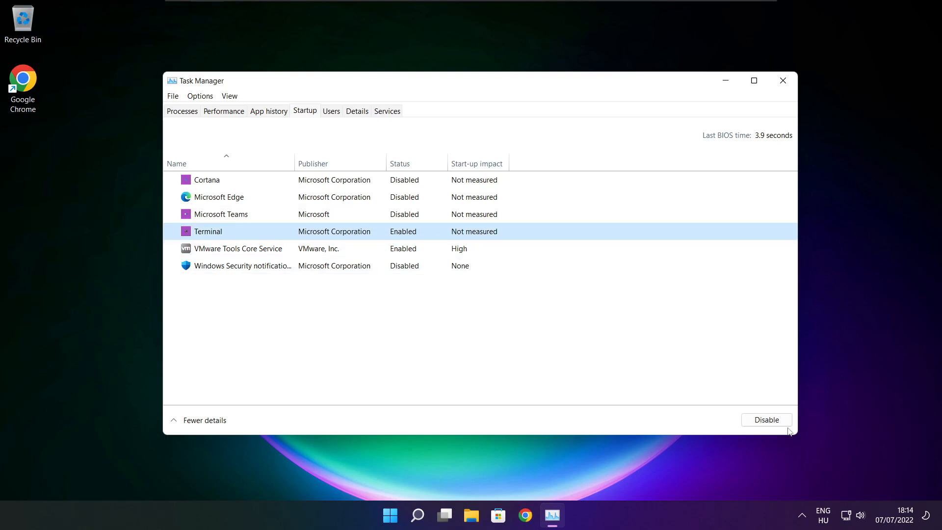
pyautogui.click(767, 420)
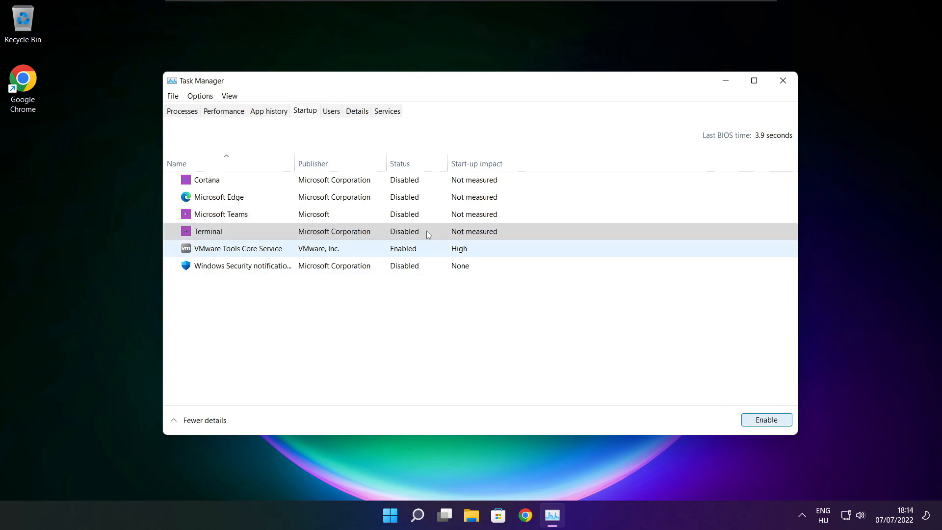
pyautogui.click(207, 231)
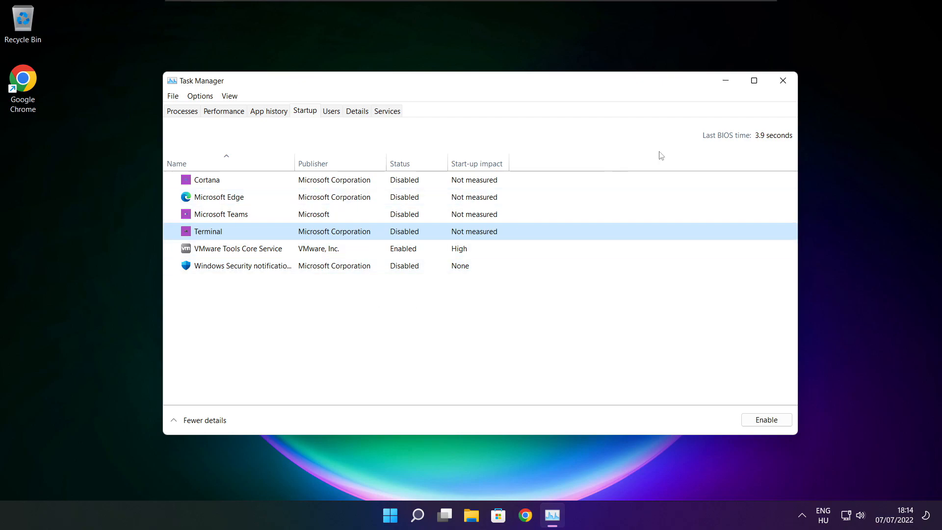
pyautogui.click(783, 80)
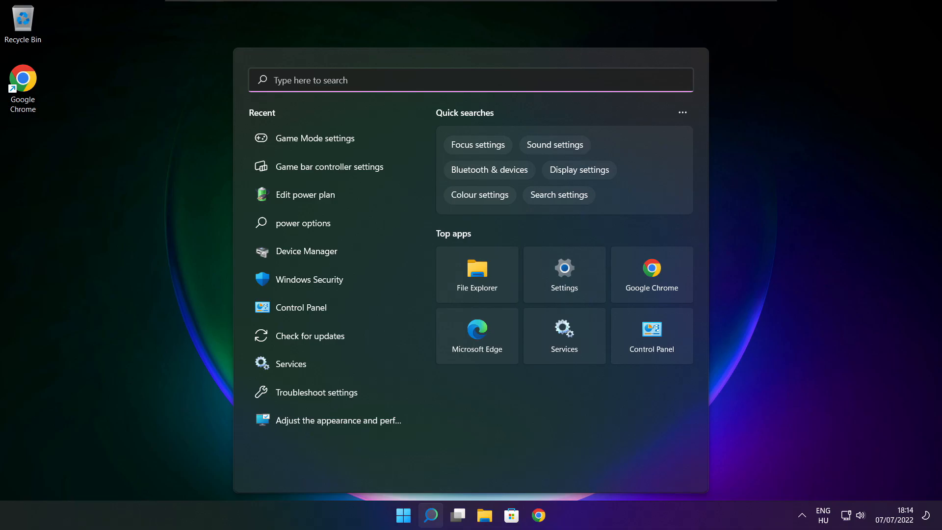
# Find Optimise Drives via 'opti', start optimising drive C:, and close the window.
pyautogui.write('opti')
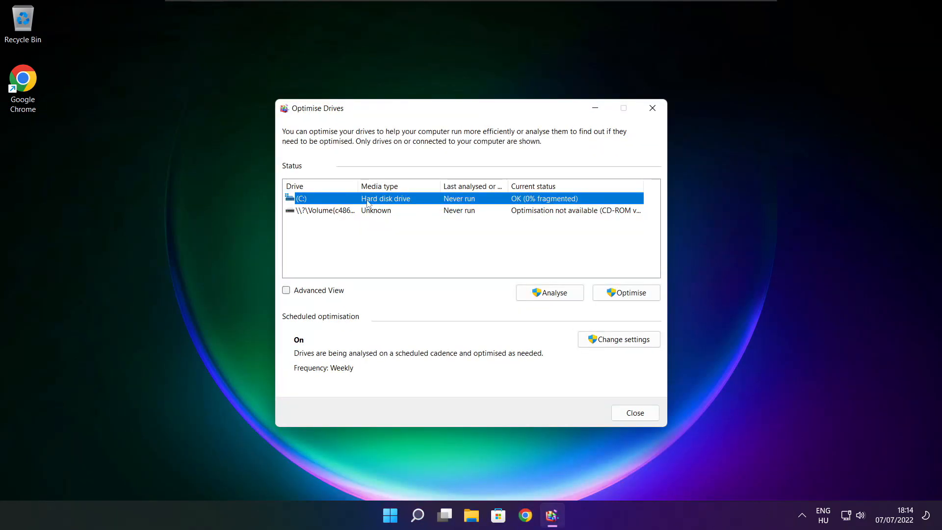
pyautogui.click(548, 292)
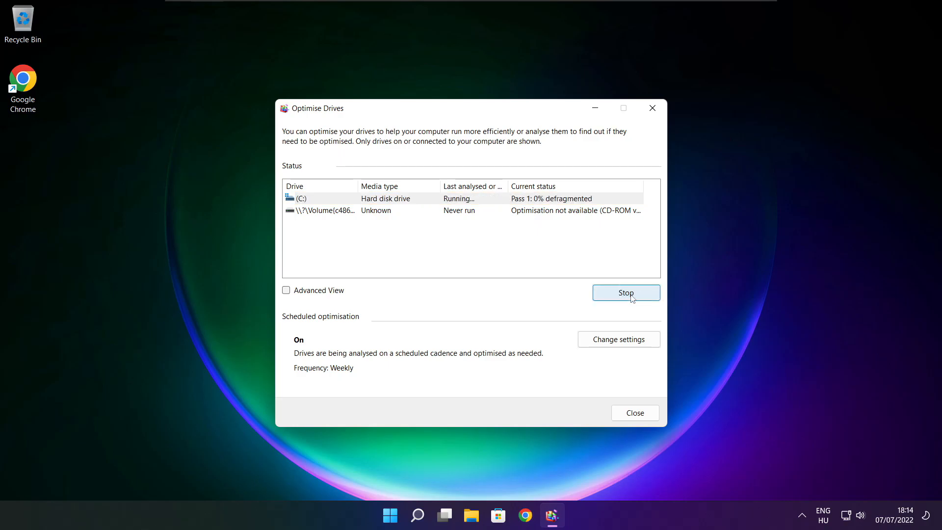
pyautogui.moveTo(495, 289)
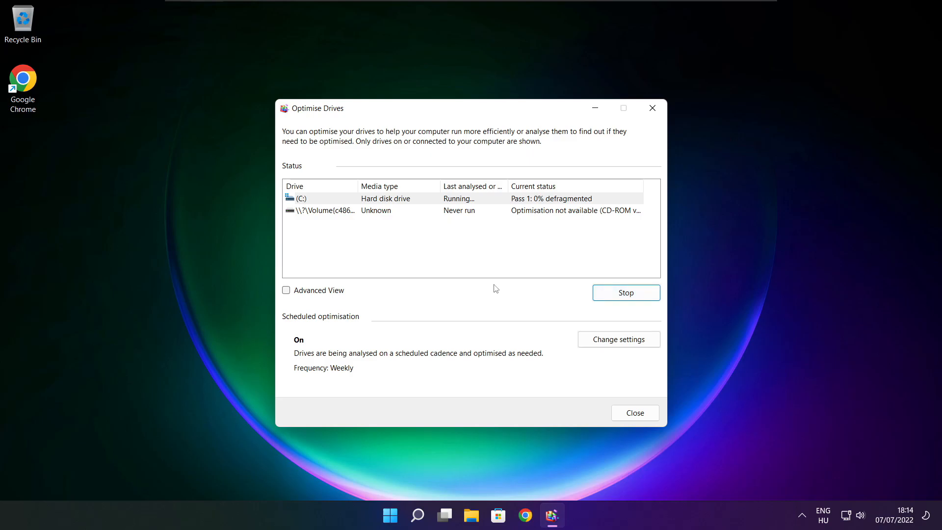
pyautogui.click(634, 413)
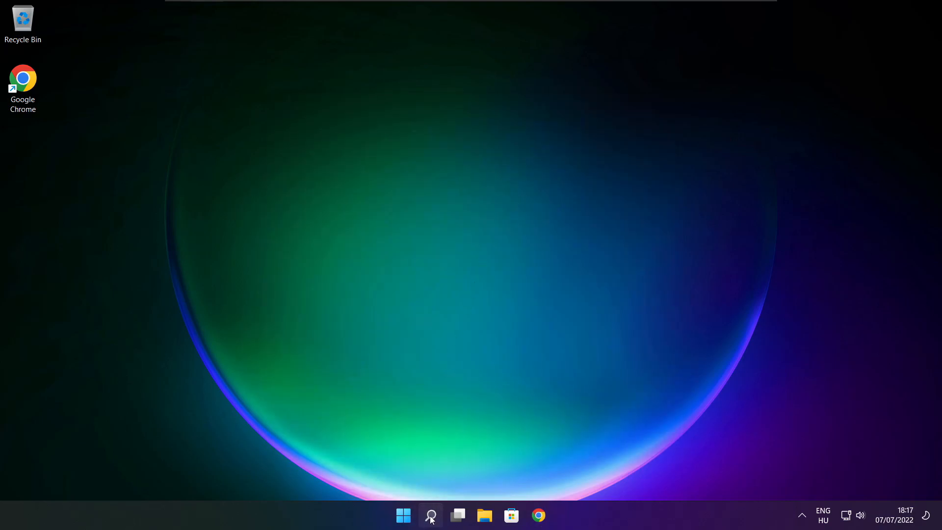
# Find Windows Update via search for 'updates', run Check for updates, then close Settings.
pyautogui.click(430, 515)
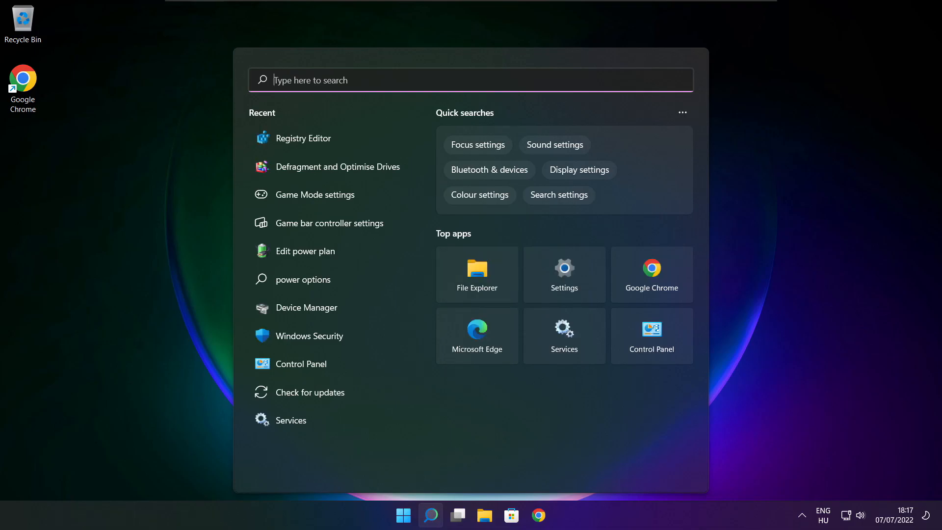
pyautogui.write('updates')
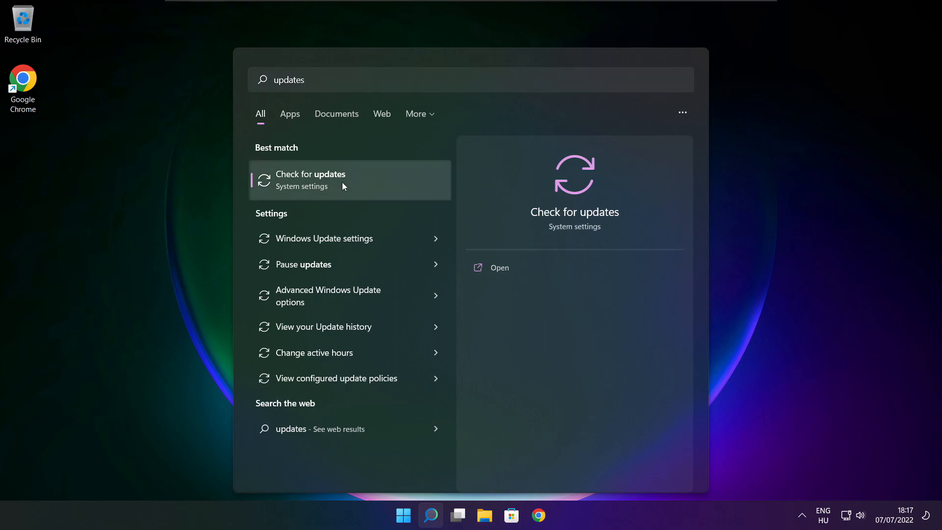
pyautogui.click(312, 180)
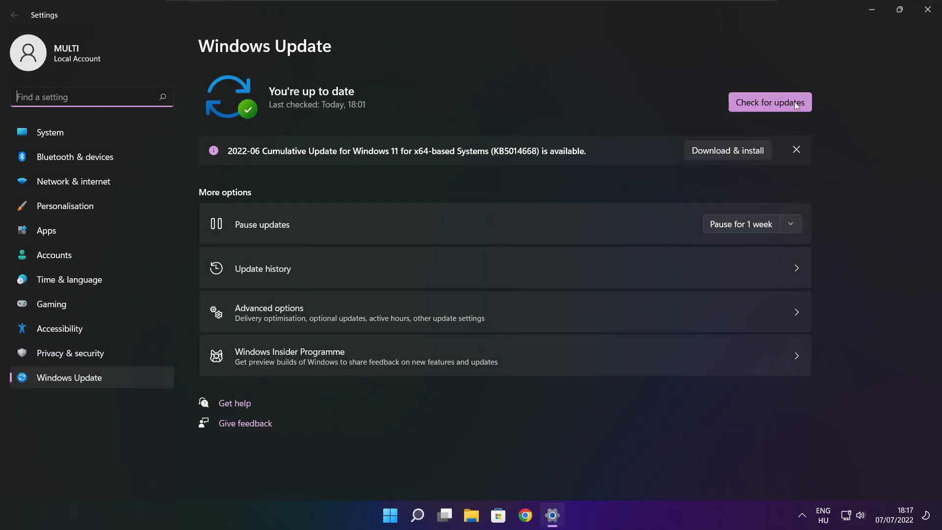
pyautogui.click(770, 102)
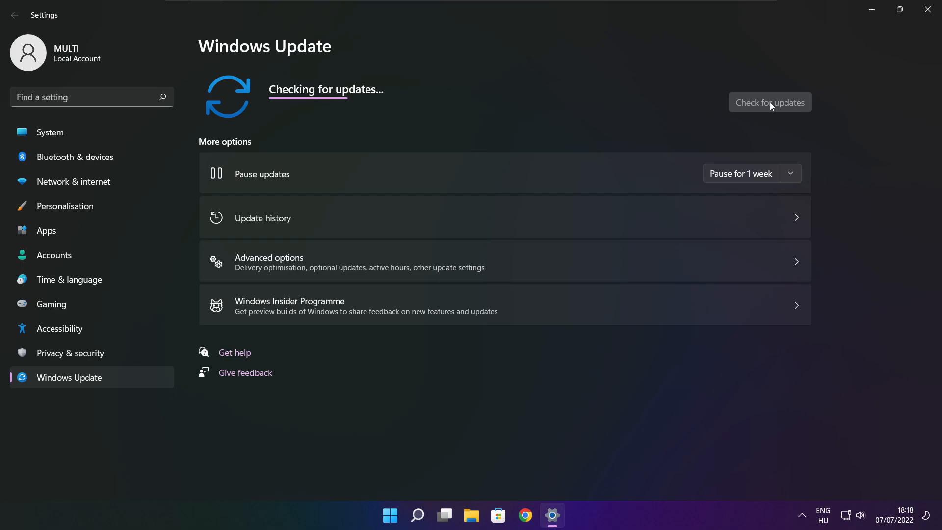
pyautogui.click(769, 101)
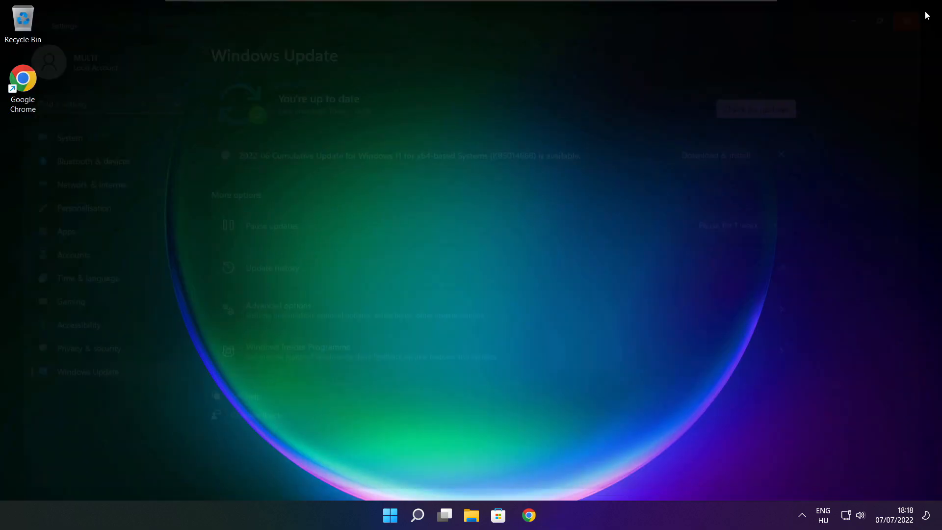
pyautogui.click(906, 21)
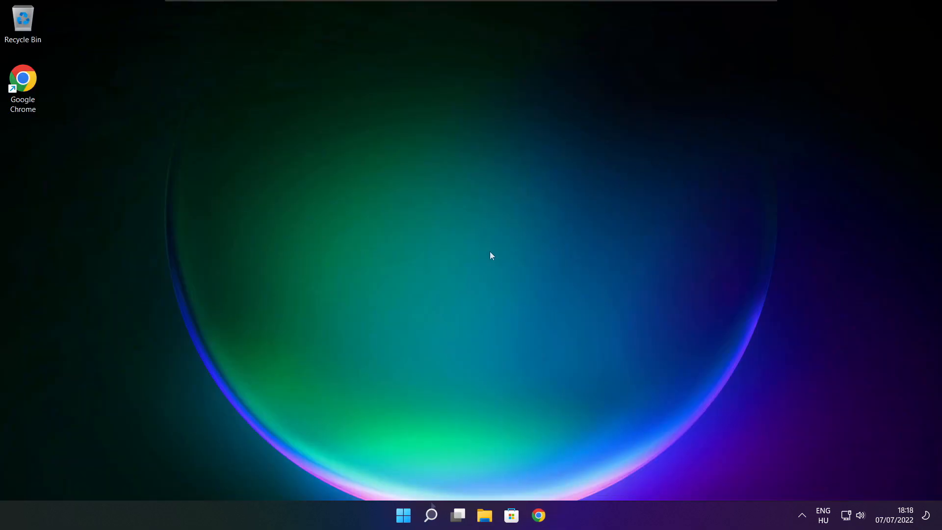
# Launch Registry Editor by searching 'regedit' from the taskbar.
pyautogui.click(430, 515)
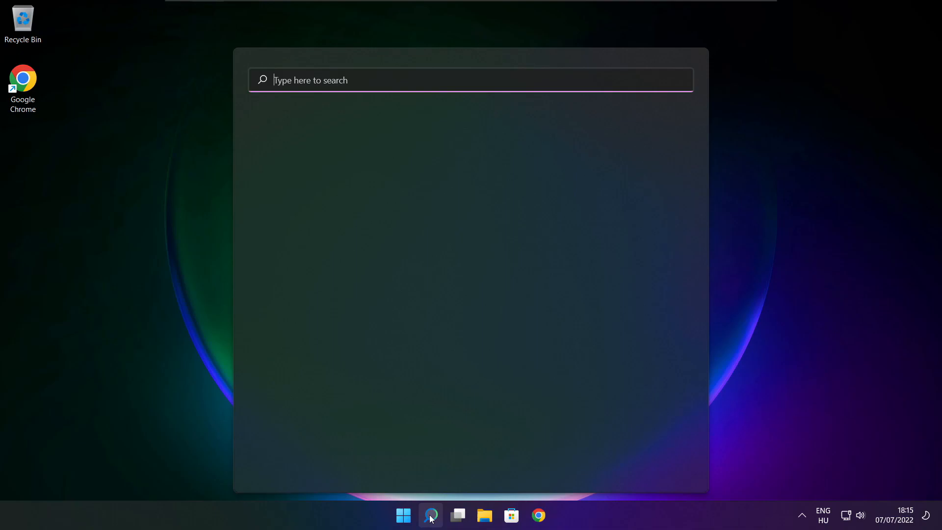
pyautogui.click(430, 516)
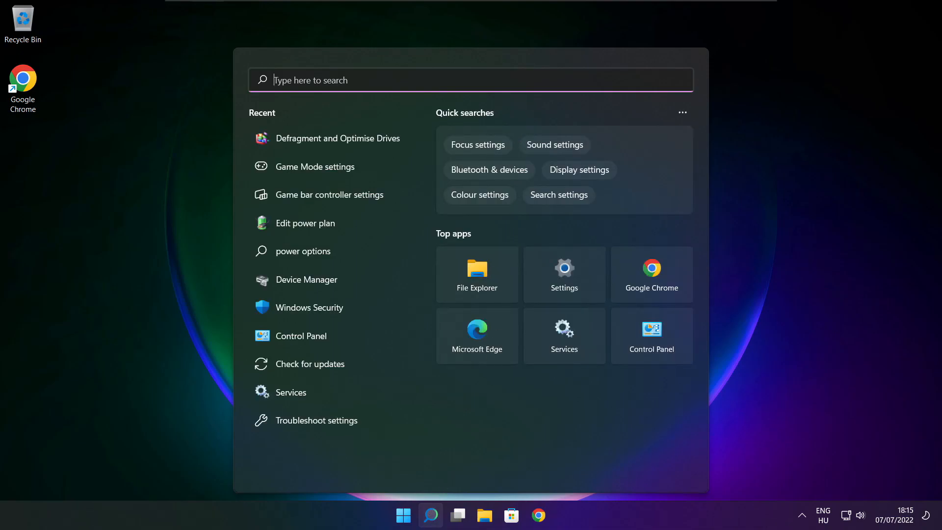
pyautogui.write('regedit')
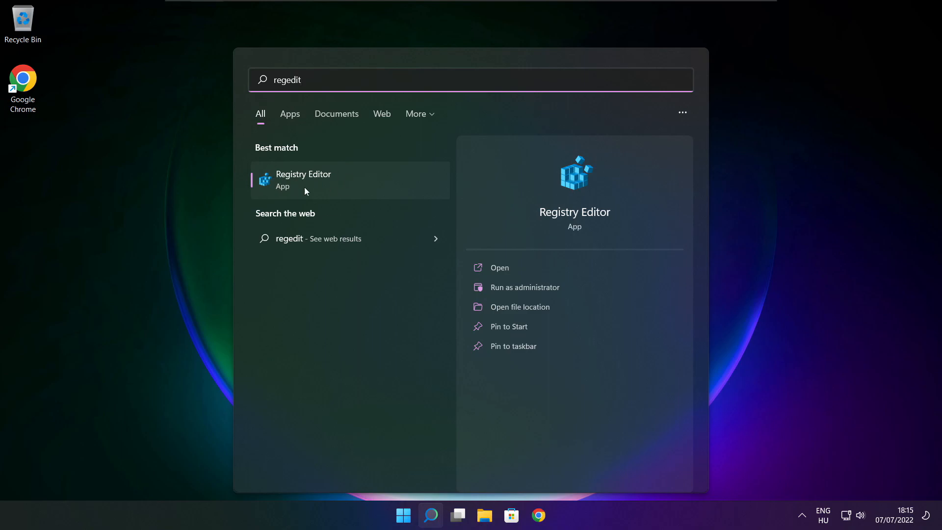
pyautogui.click(304, 180)
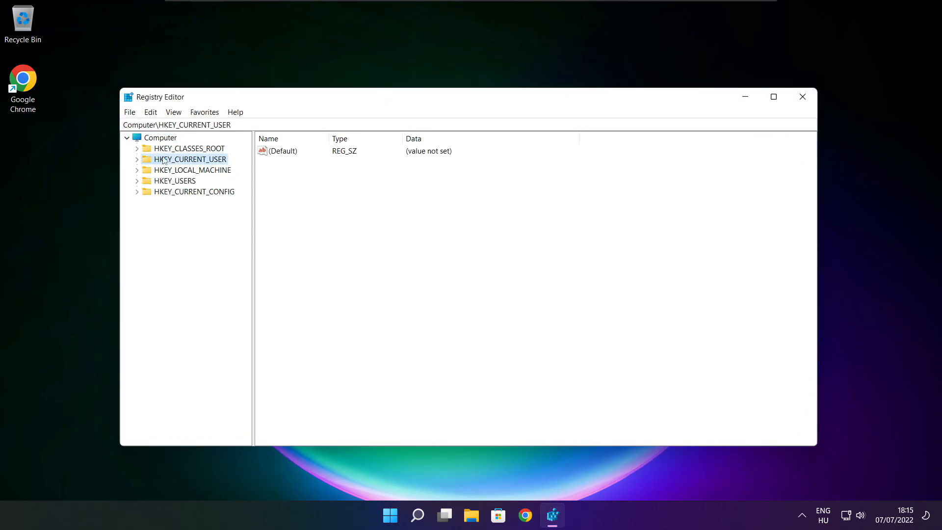
# Expand HKEY_CURRENT_USER > System > GameConfigStore and select the GameDVR_Enabled value.
pyautogui.click(137, 159)
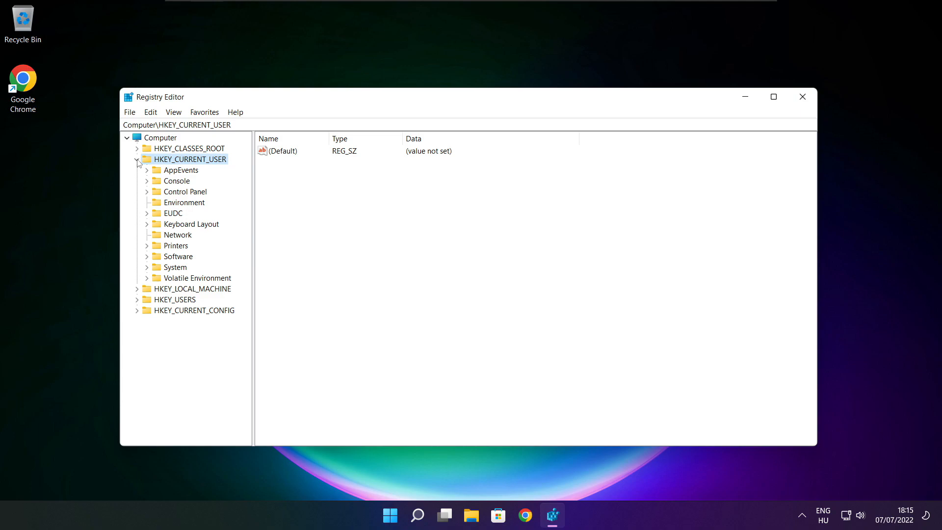
pyautogui.click(177, 267)
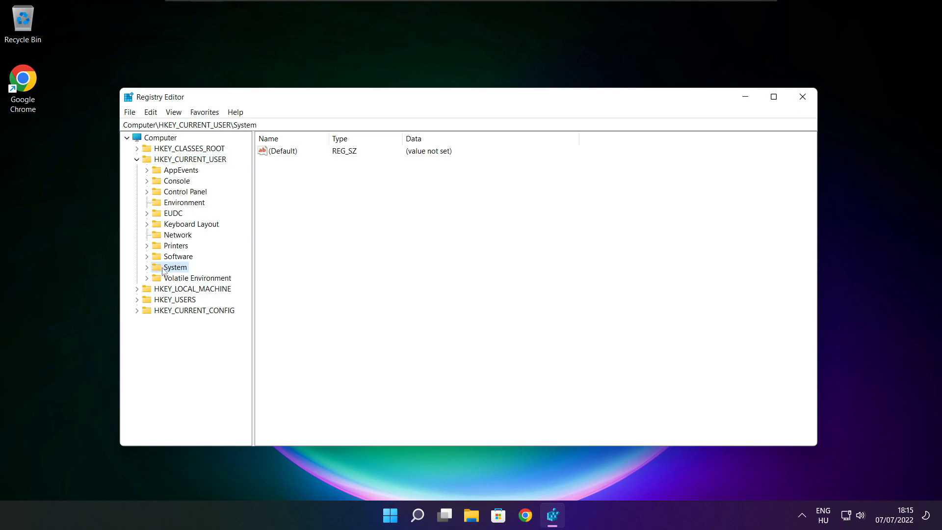
pyautogui.click(147, 267)
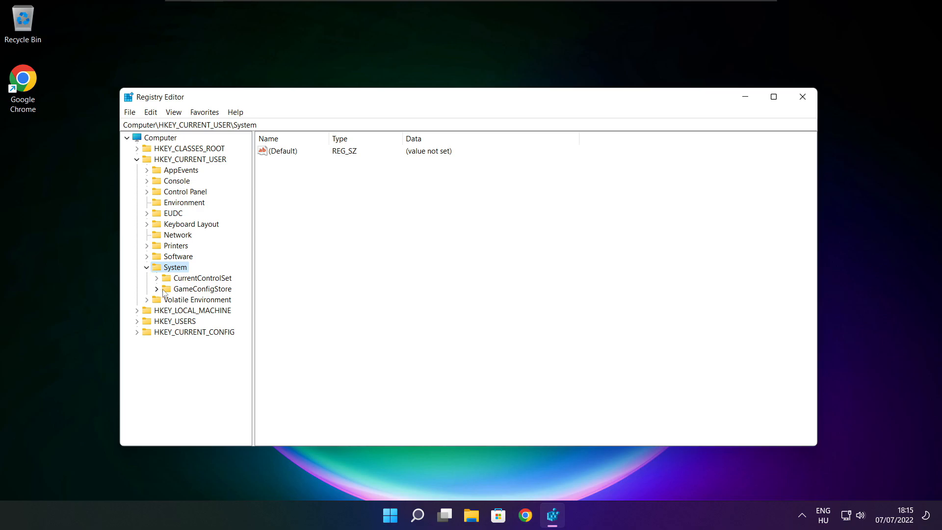
pyautogui.click(204, 289)
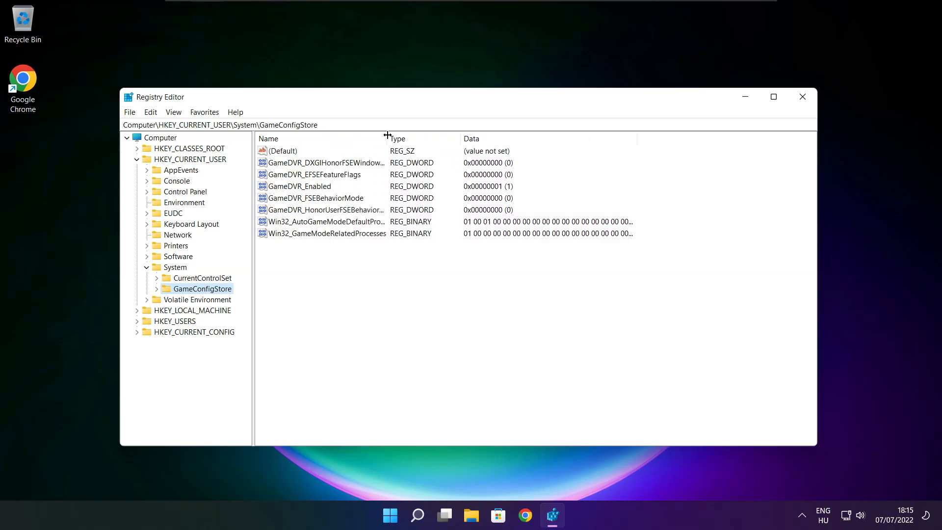
pyautogui.click(298, 185)
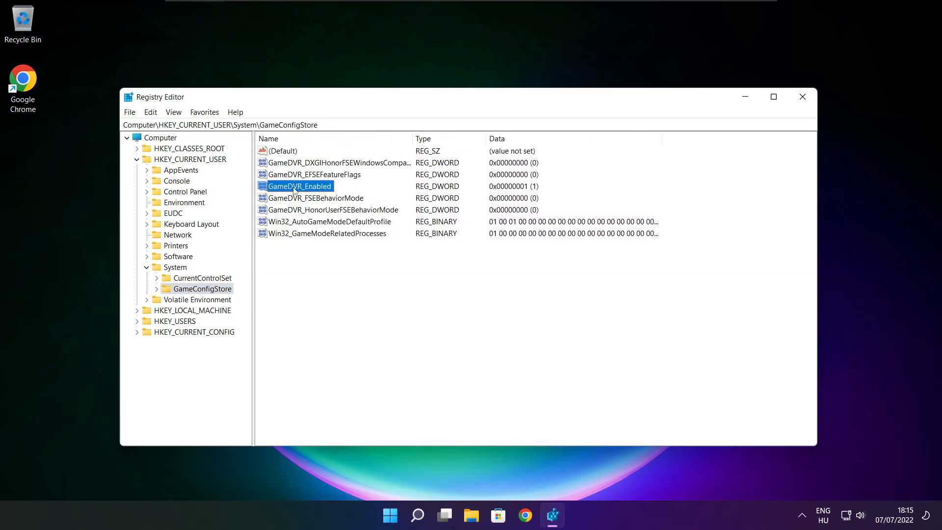
# Edit GameDVR_Enabled and set its value data to 0, confirming with OK.
pyautogui.doubleClick(299, 185)
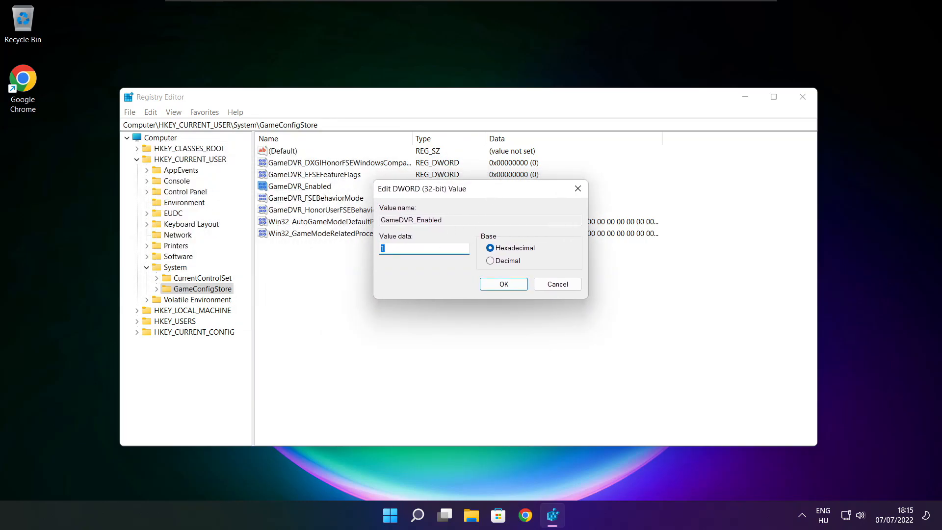
pyautogui.write('0')
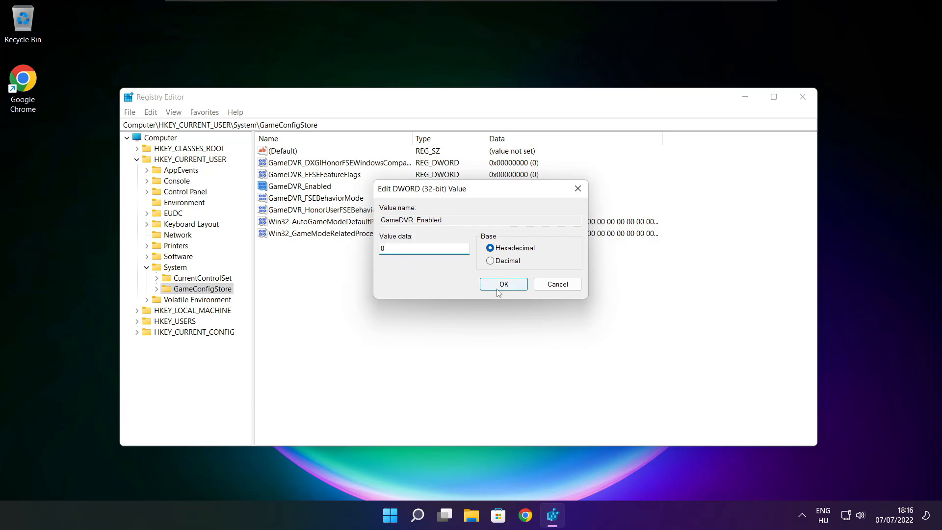
pyautogui.click(502, 284)
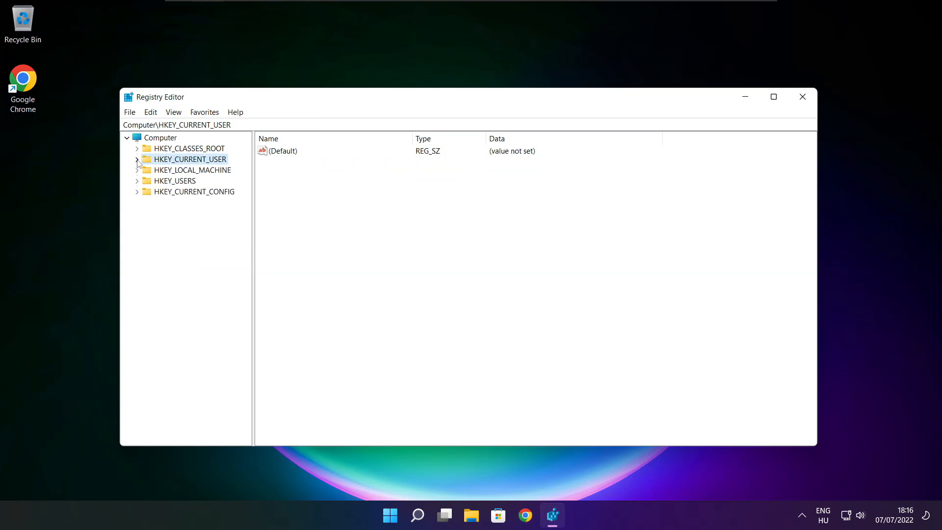
pyautogui.moveTo(143, 175)
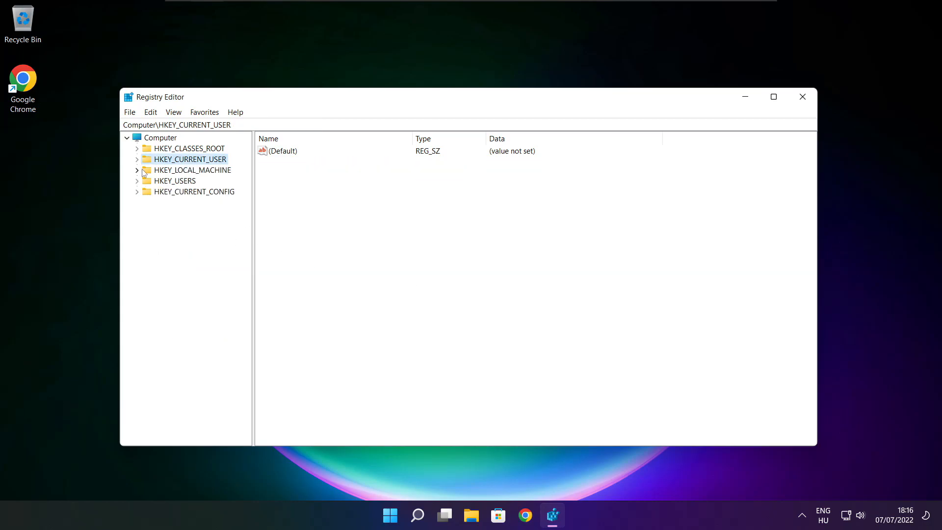
# Expand HKEY_LOCAL_MACHINE > SOFTWARE > Microsoft and scroll toward PolicyManager.
pyautogui.click(192, 169)
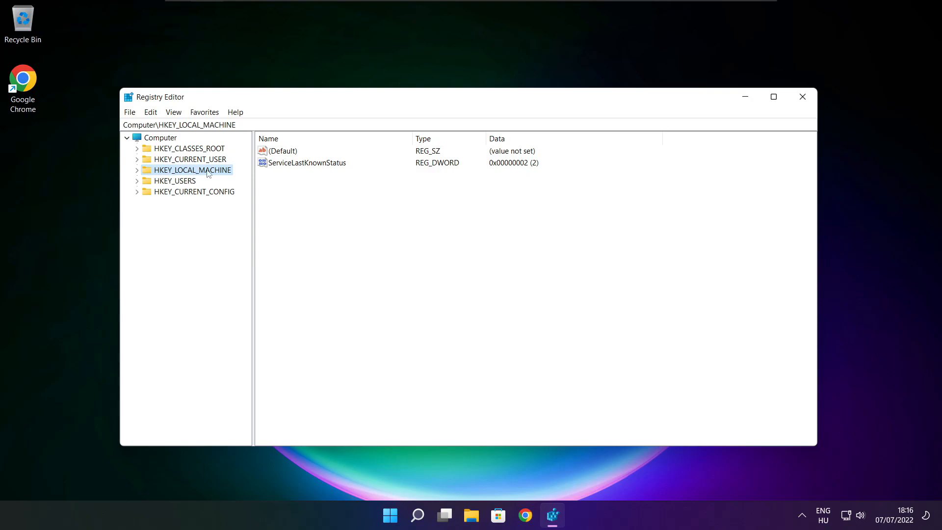
pyautogui.click(138, 169)
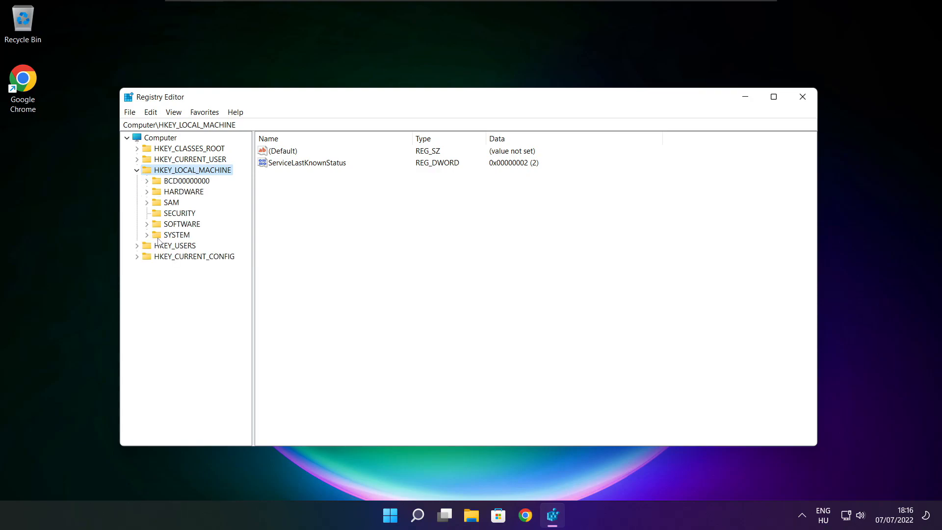
pyautogui.click(182, 224)
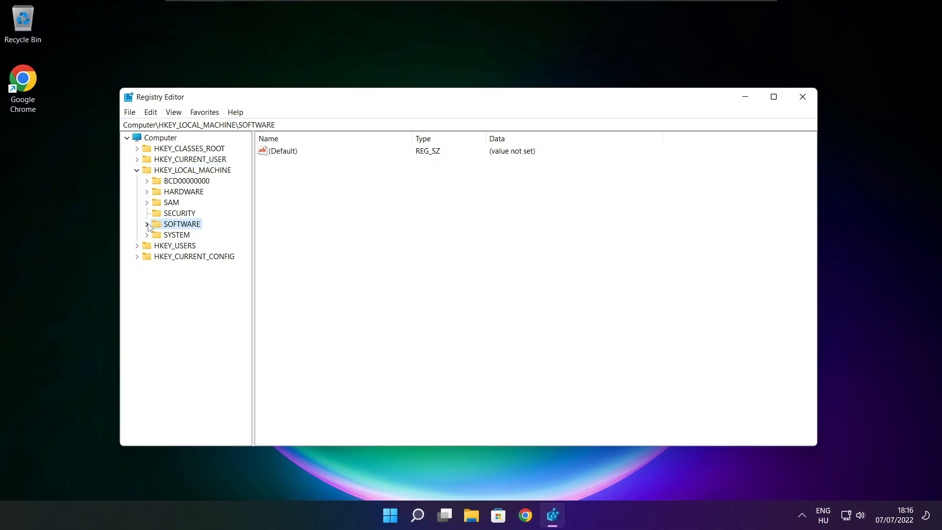
pyautogui.click(147, 224)
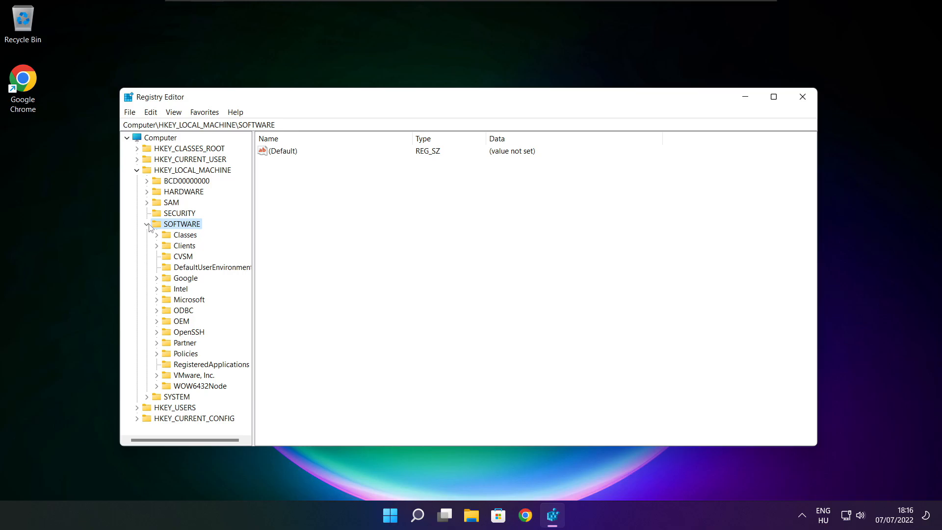
pyautogui.click(190, 299)
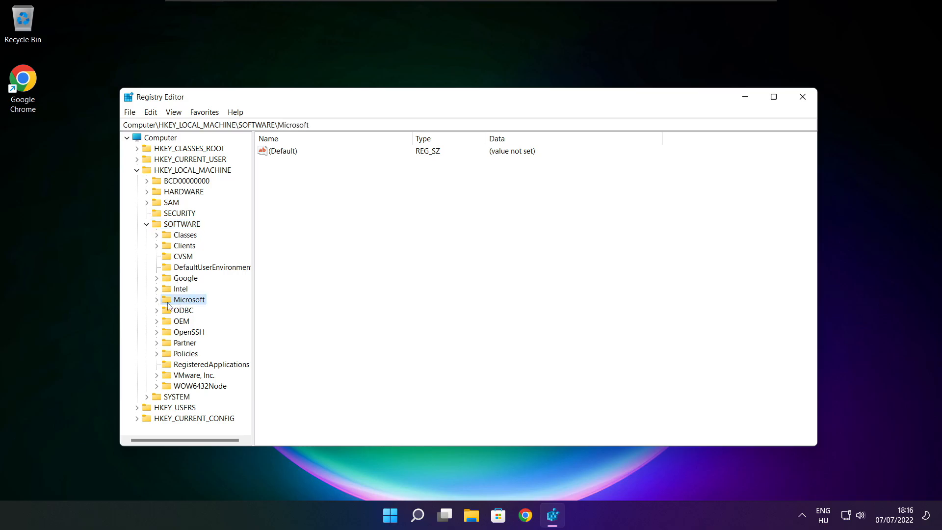
pyautogui.click(156, 300)
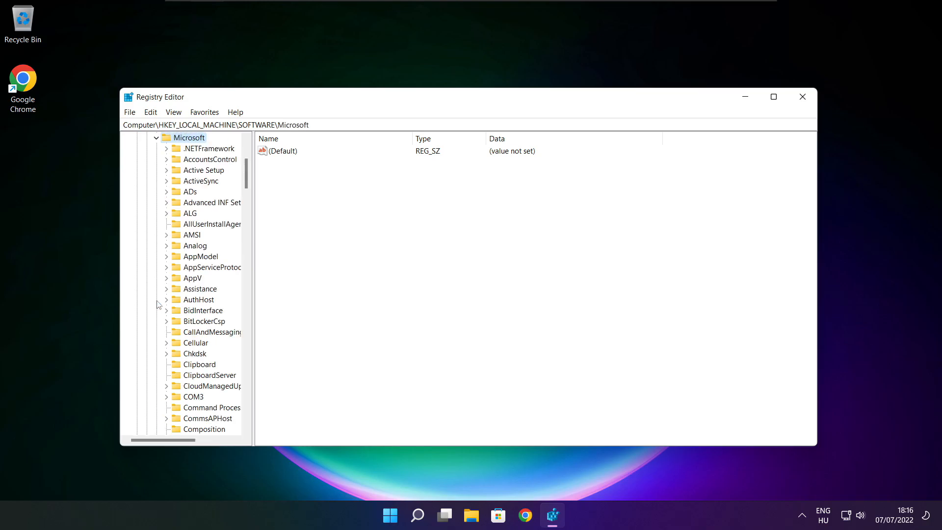
pyautogui.scroll(-3)
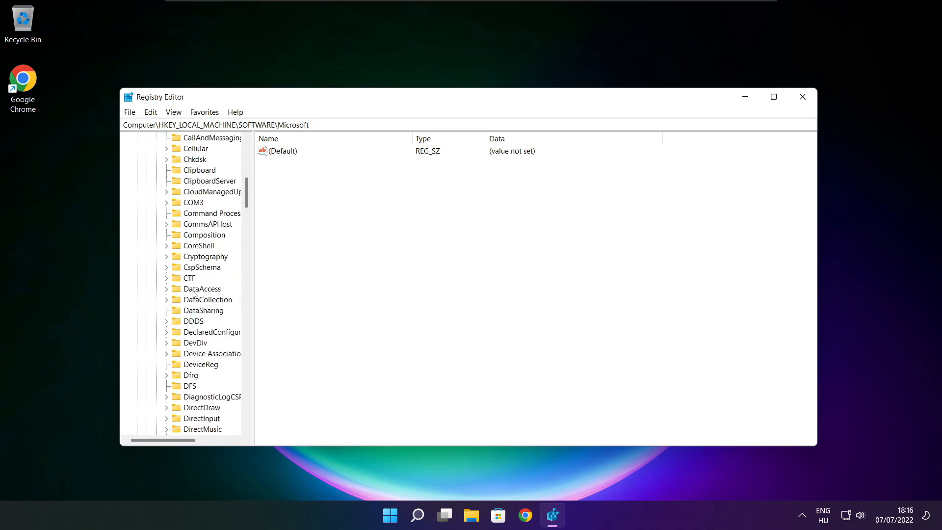
pyautogui.scroll(-3)
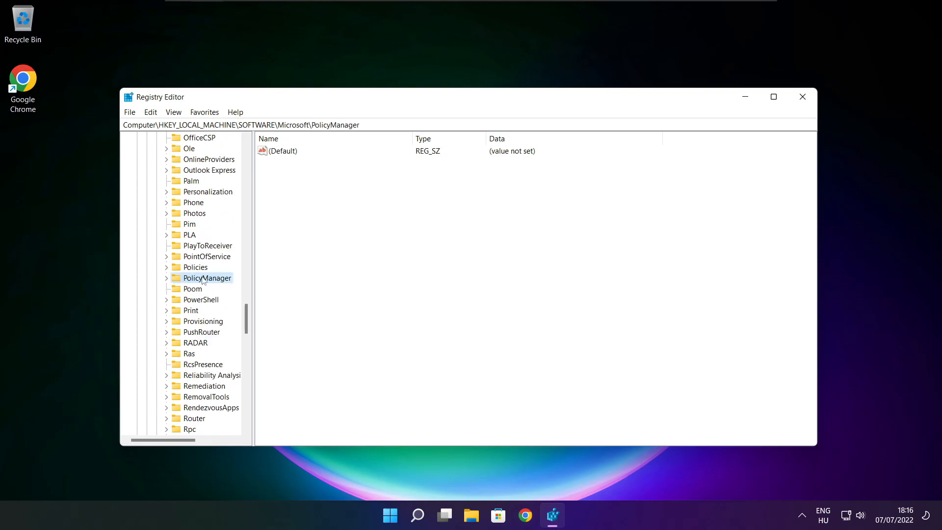
# Expand PolicyManager > default > ApplicationManagement and select the AllowGameDVR key.
pyautogui.click(167, 277)
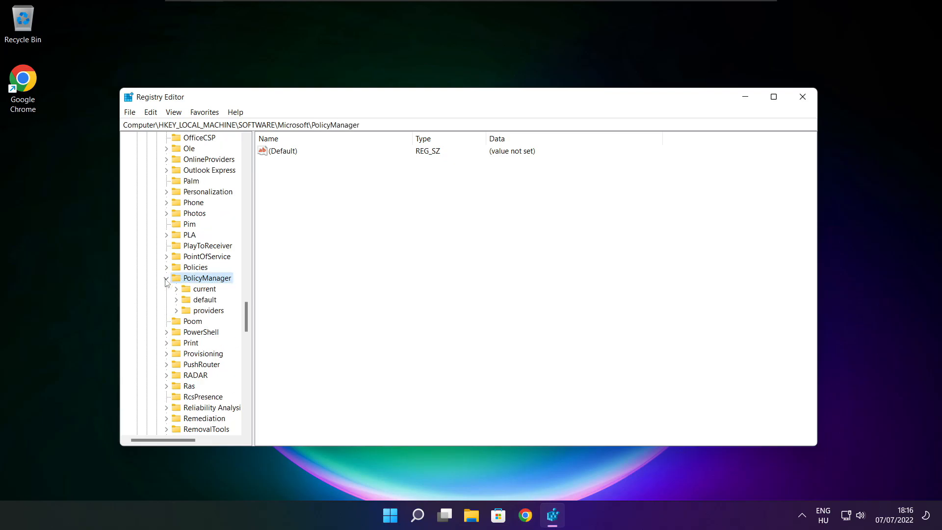
pyautogui.click(205, 300)
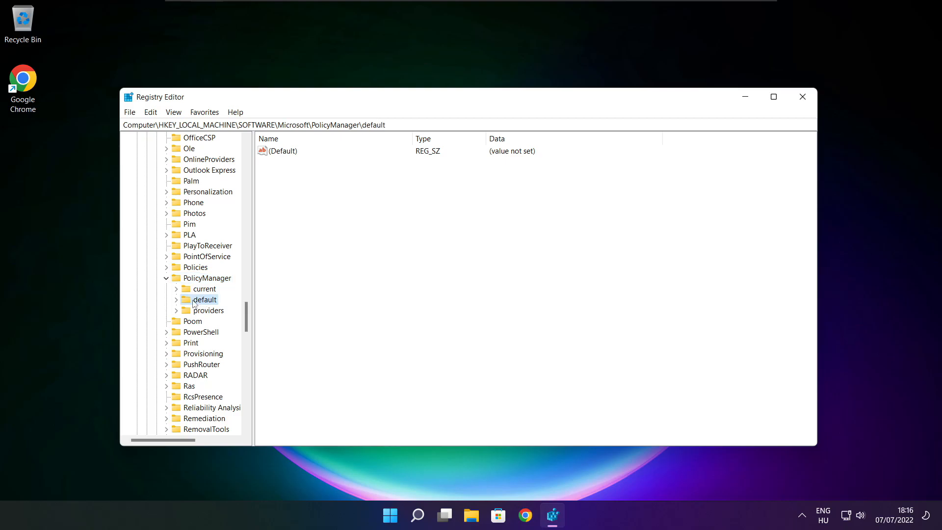
pyautogui.click(177, 299)
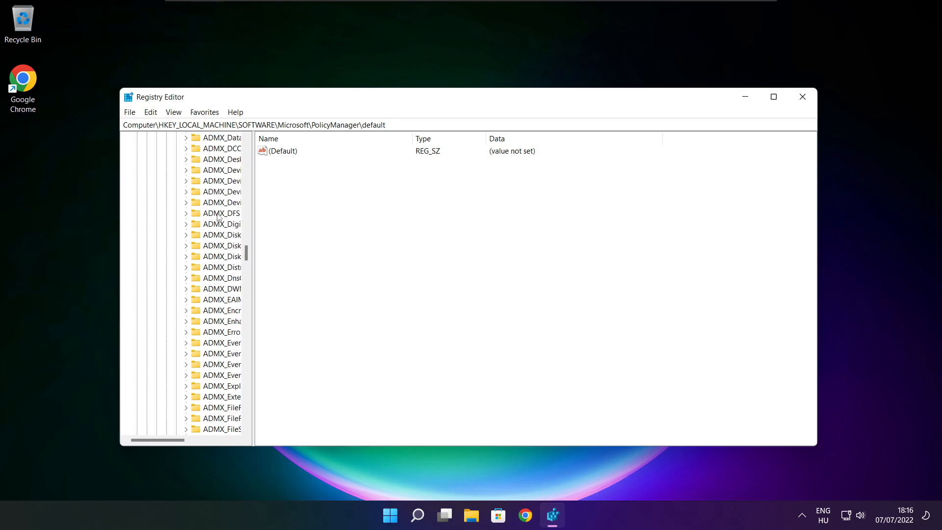
pyautogui.scroll(-3)
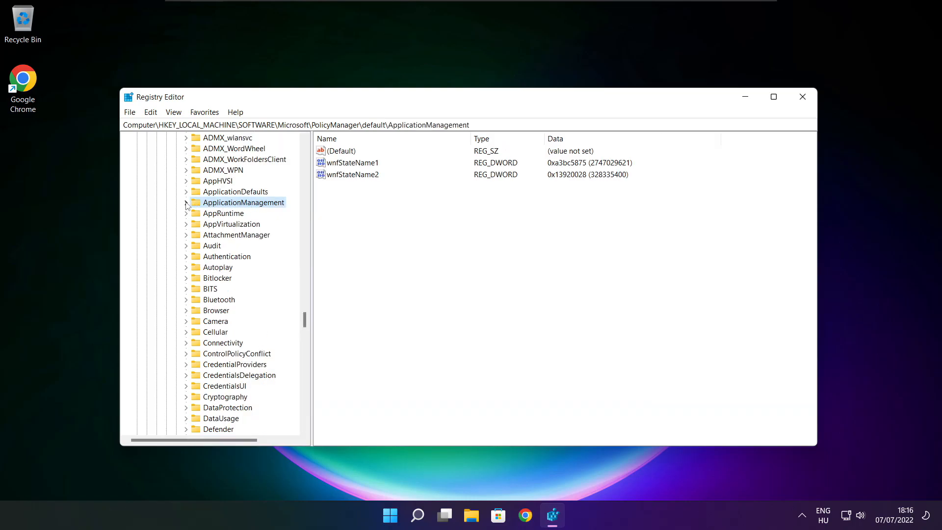
pyautogui.click(187, 202)
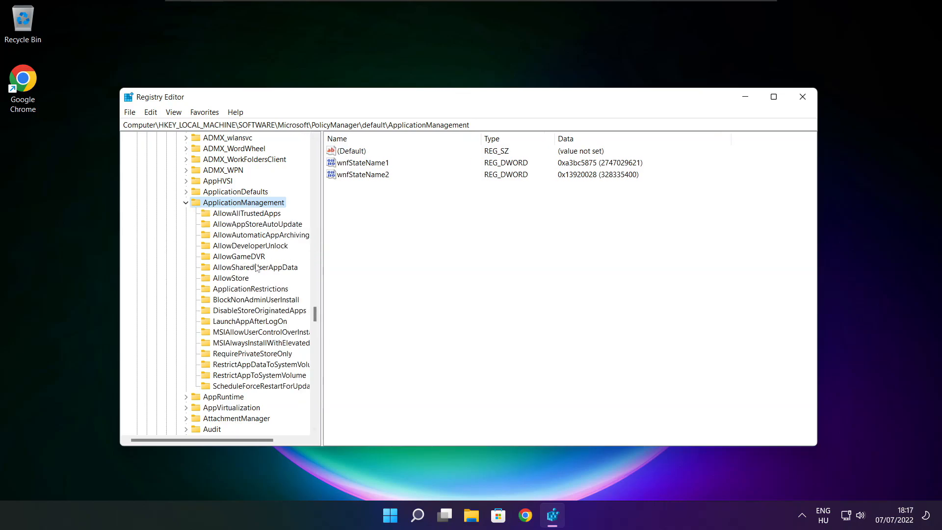
pyautogui.click(239, 256)
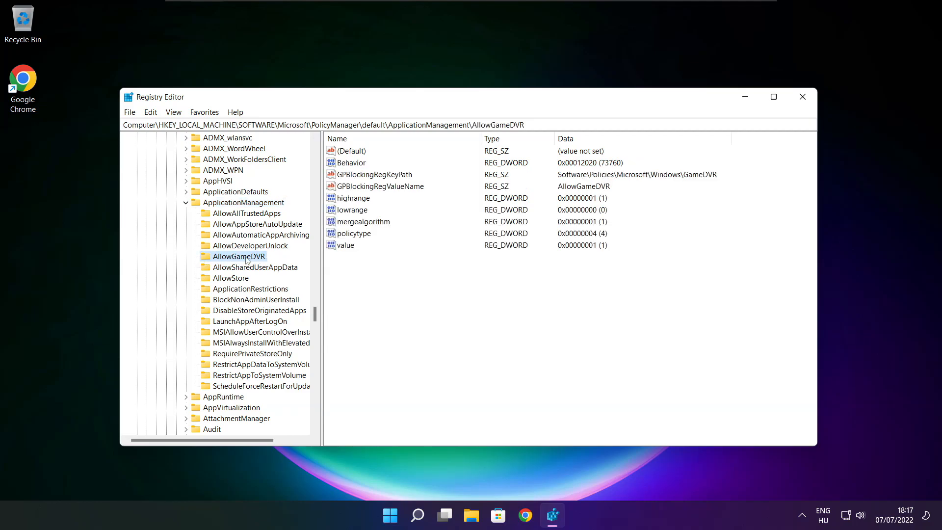
pyautogui.moveTo(311, 258)
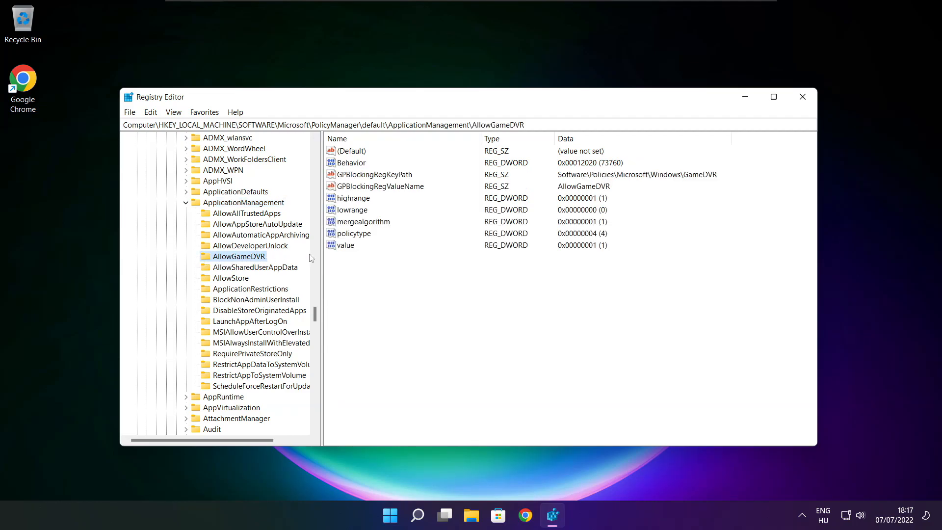
# Set the AllowGameDVR value entry to 0 and close Registry Editor.
pyautogui.click(347, 245)
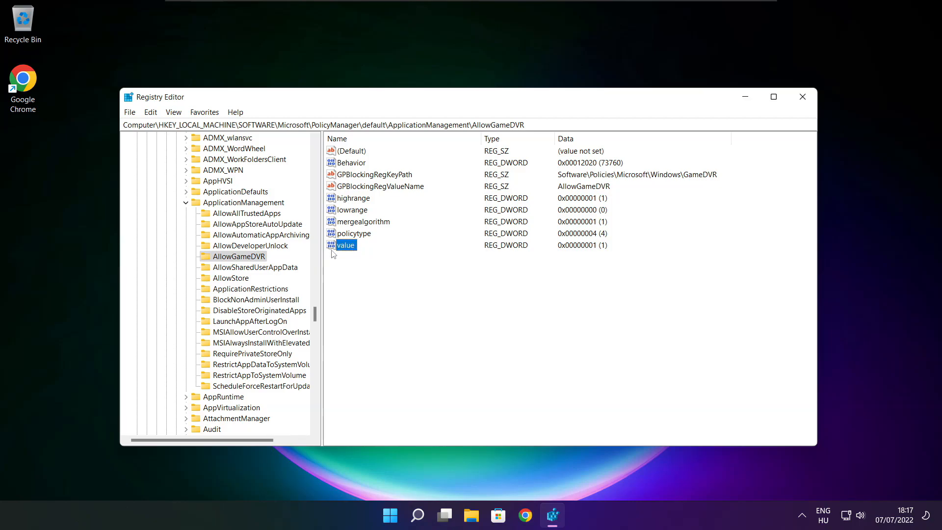
pyautogui.doubleClick(345, 246)
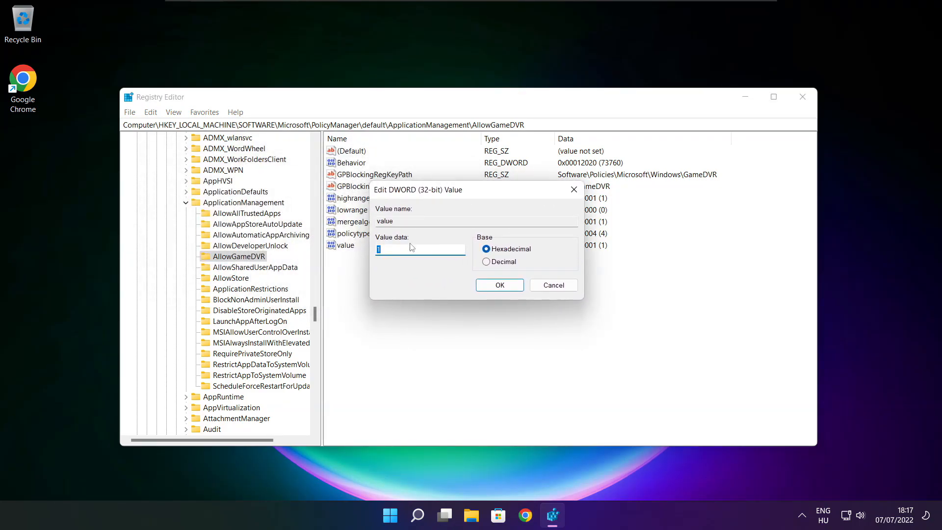
pyautogui.write('0')
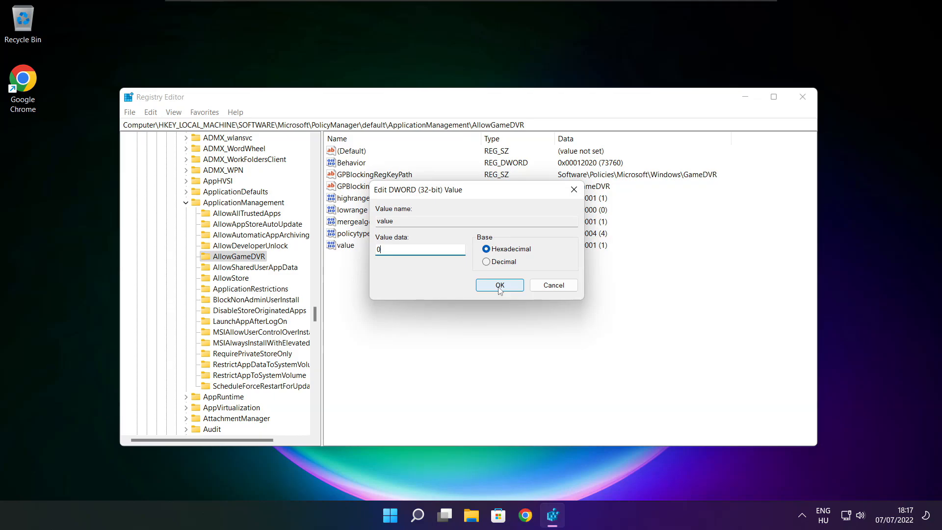
pyautogui.click(499, 285)
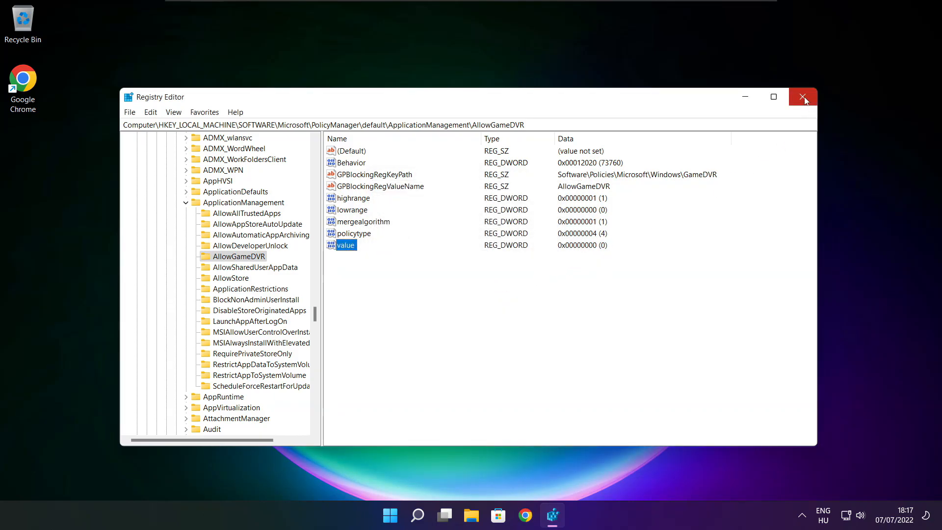
pyautogui.click(802, 97)
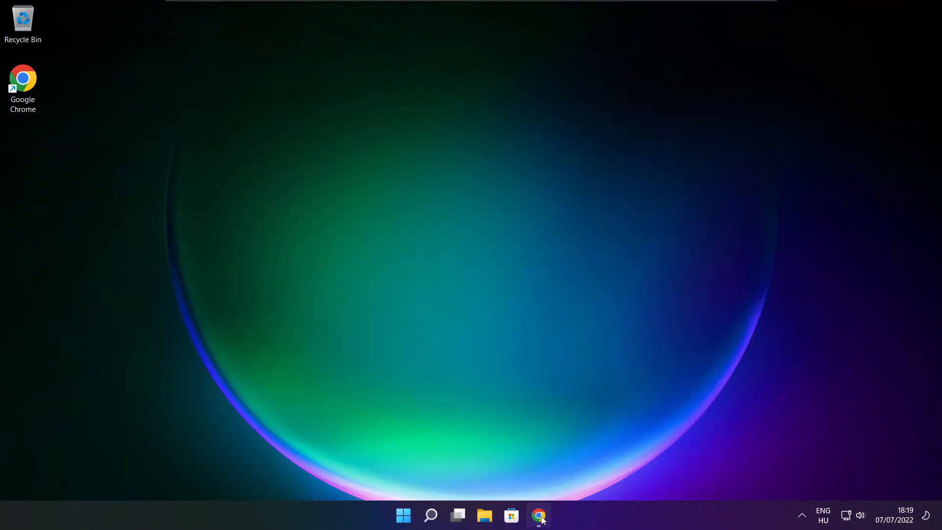
# Return to Chrome and download the DirectX End-User Runtime Web Installer, dxwebsetup.exe.
pyautogui.click(538, 516)
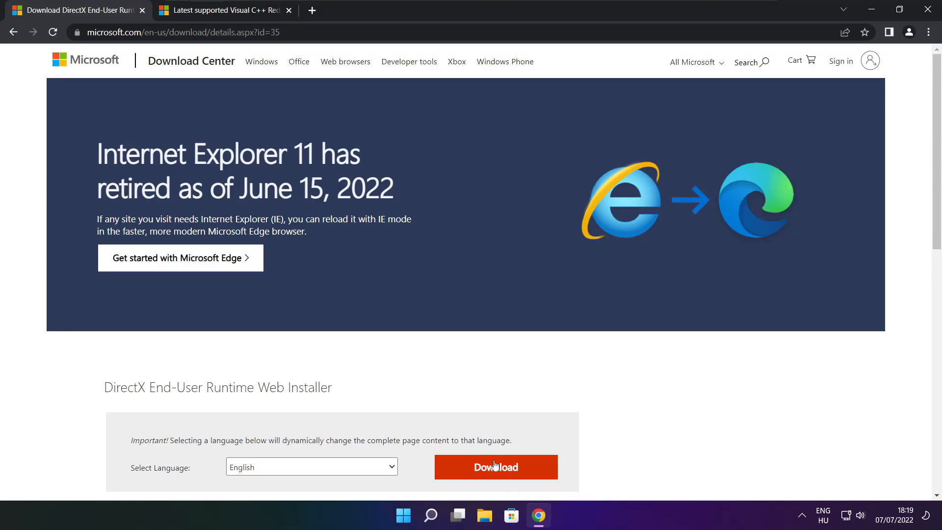
pyautogui.click(181, 31)
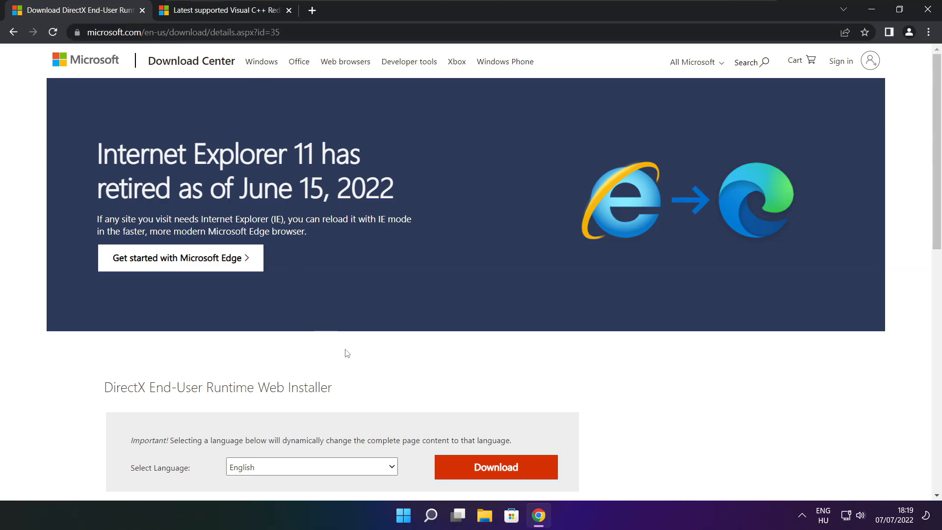
pyautogui.scroll(-3)
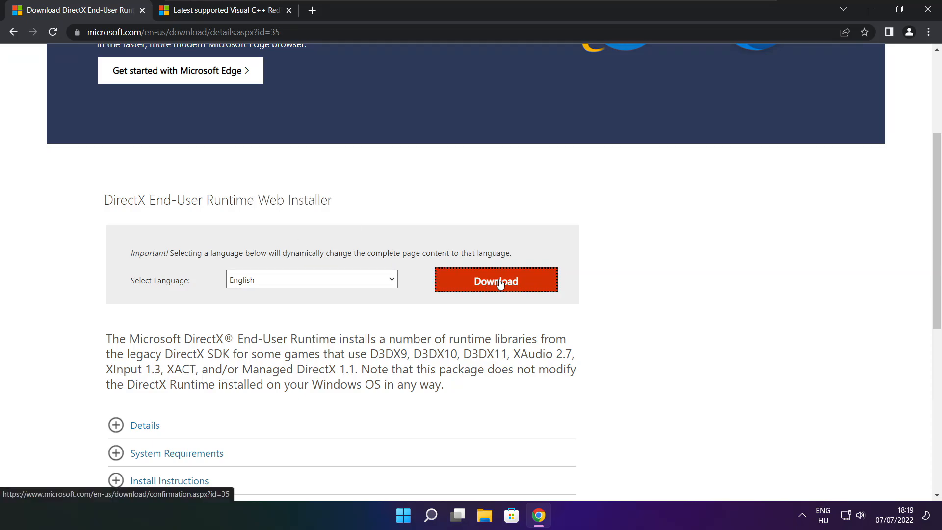
pyautogui.click(494, 280)
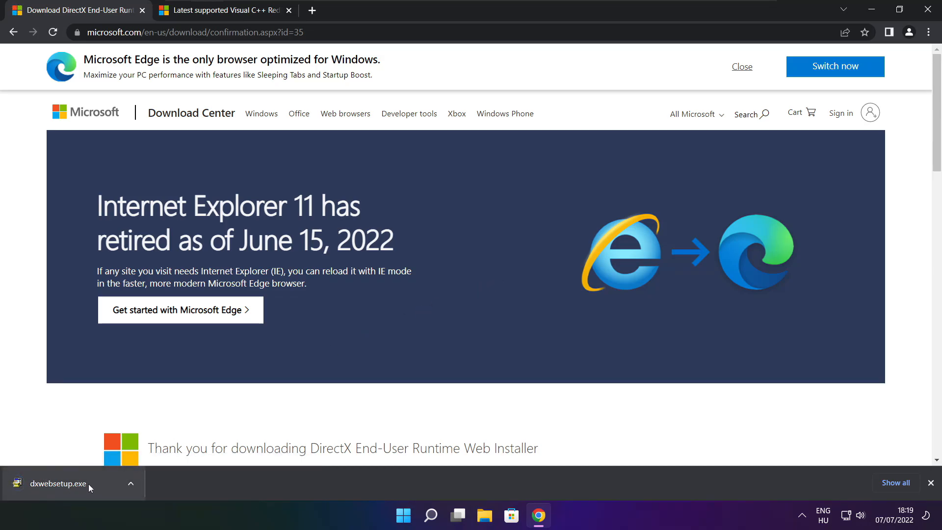
# Launch dxwebsetup.exe, centre its window and accept the DirectX license agreement.
pyautogui.click(57, 484)
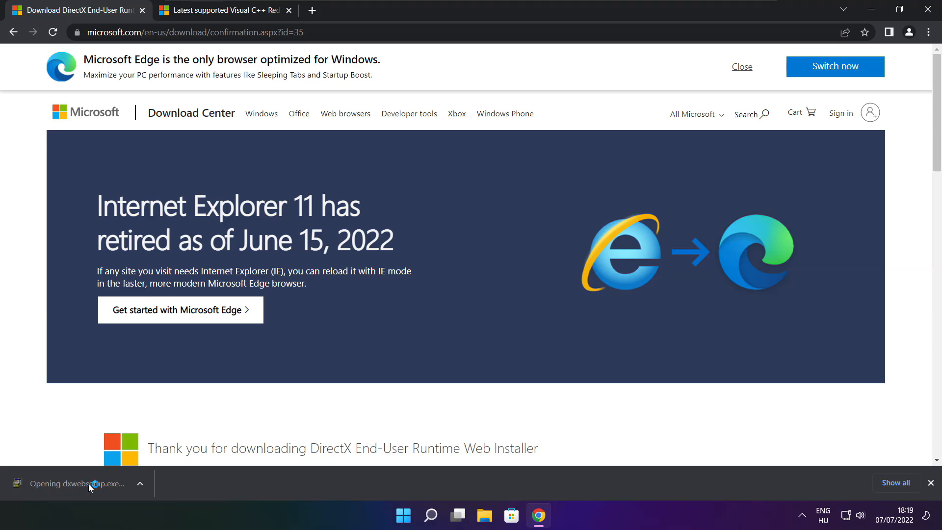
pyautogui.click(90, 484)
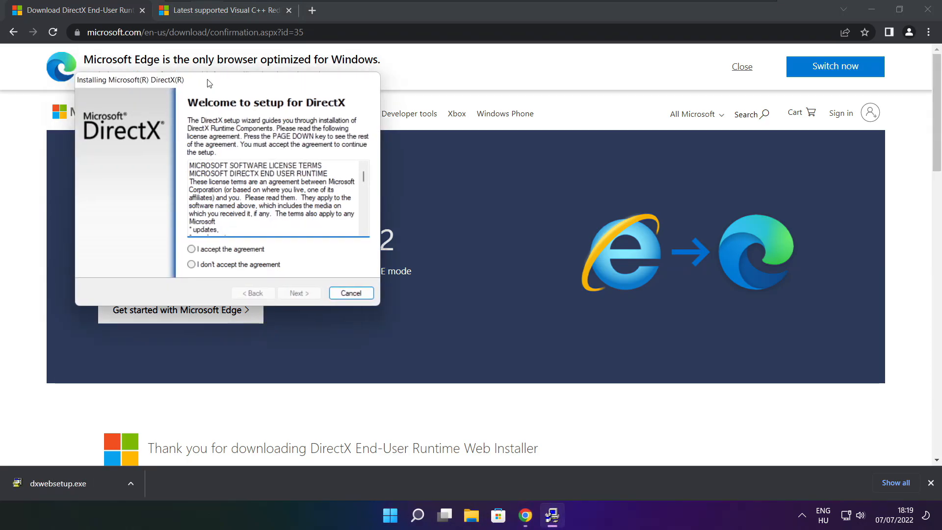
pyautogui.moveTo(130, 80); pyautogui.dragTo(384, 139)
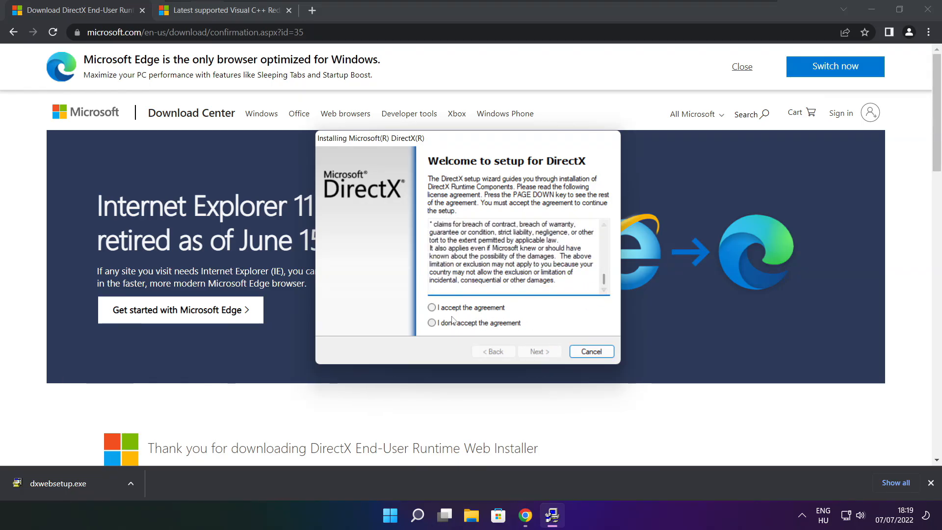
pyautogui.click(432, 307)
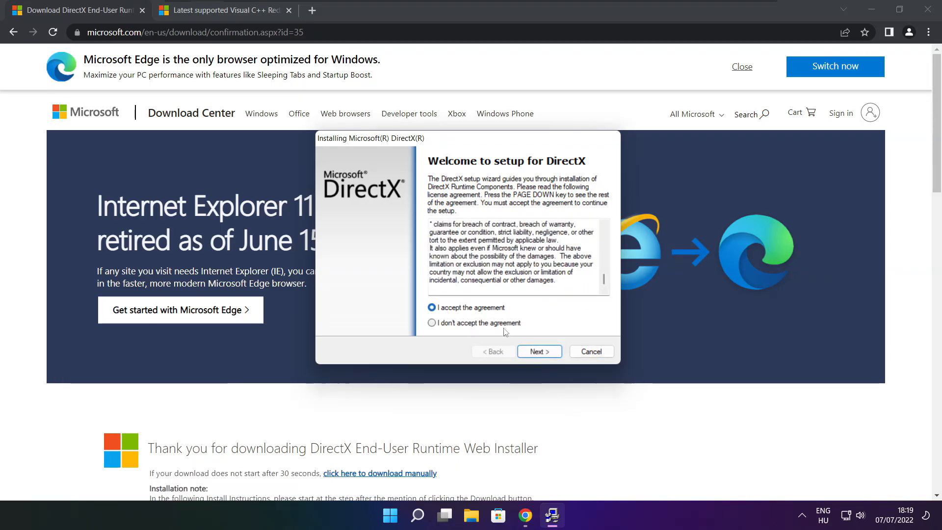
pyautogui.click(538, 351)
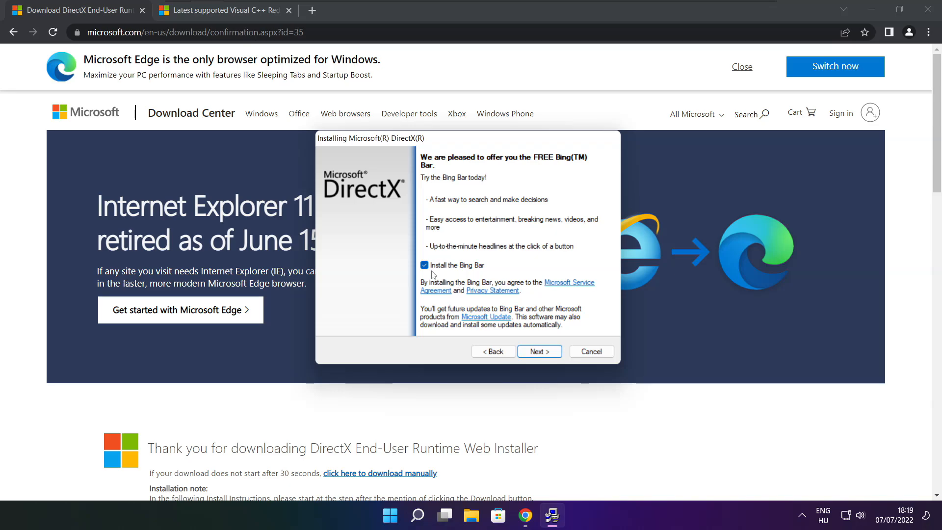
# Untick the Bing Bar offer, install the DirectX runtime components and finish the installer.
pyautogui.click(424, 265)
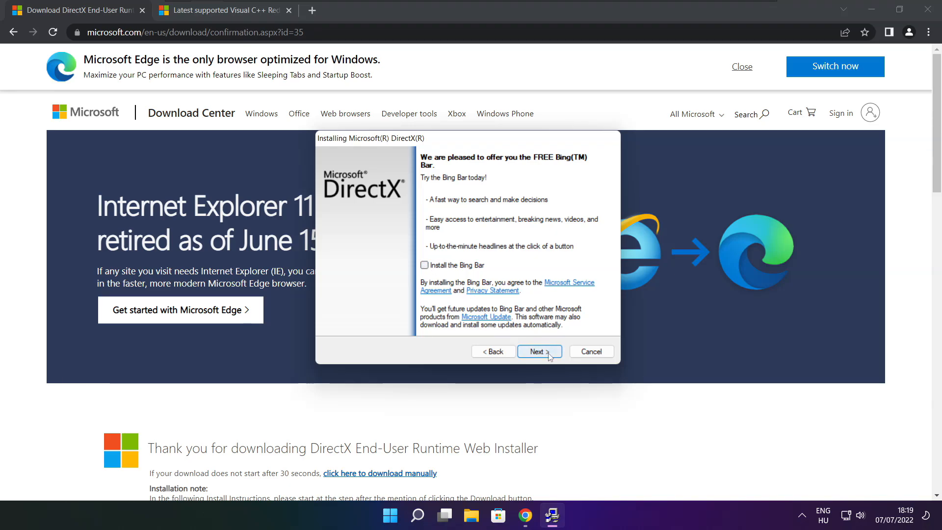
pyautogui.click(539, 352)
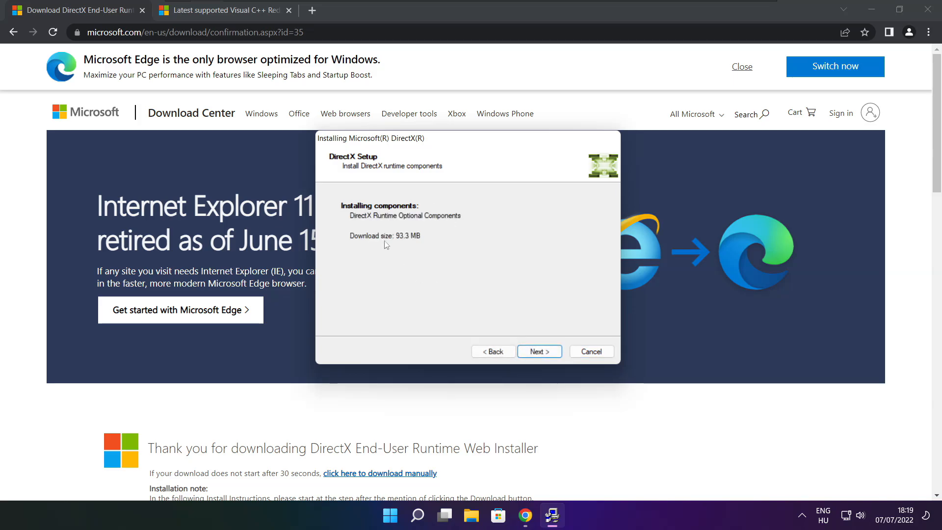
pyautogui.click(539, 351)
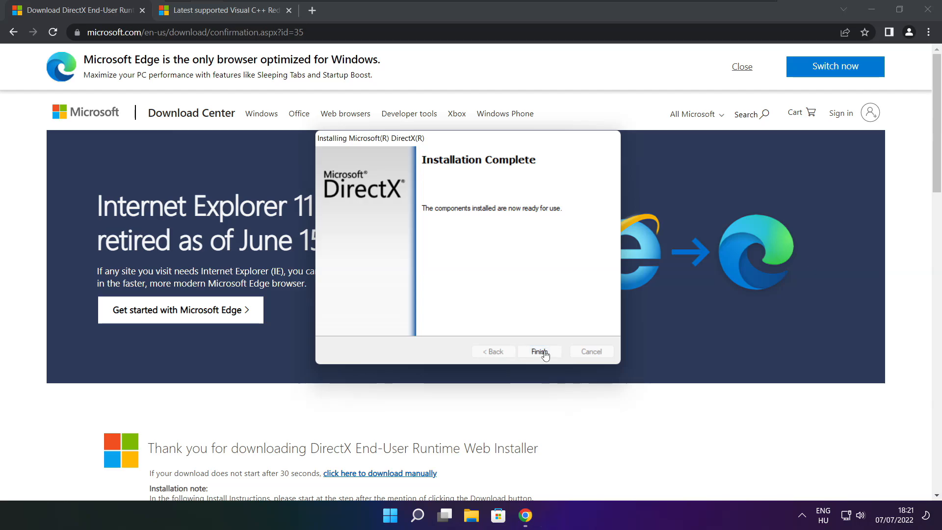
pyautogui.click(538, 352)
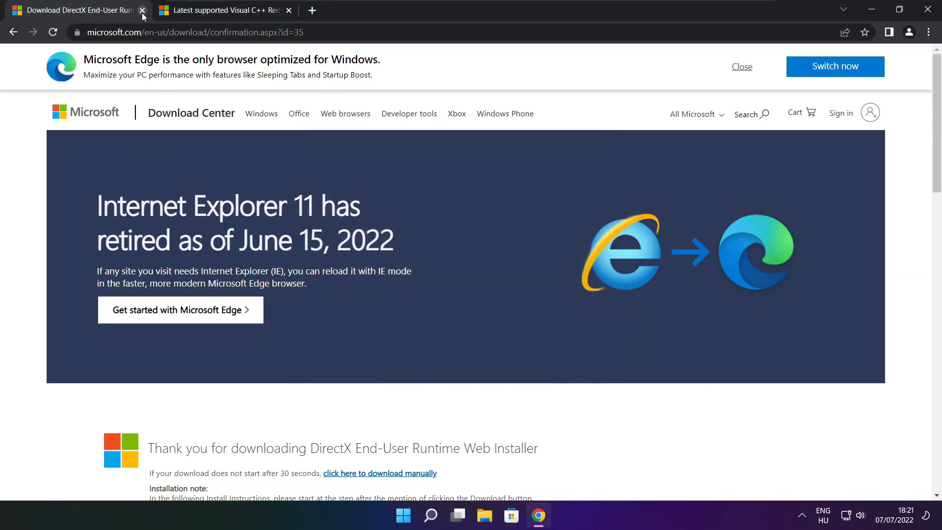
# Close the Download Center tab and download the 2015–2022 ARM64, x86 and x64 vc_redist packages from Microsoft Docs.
pyautogui.click(143, 9)
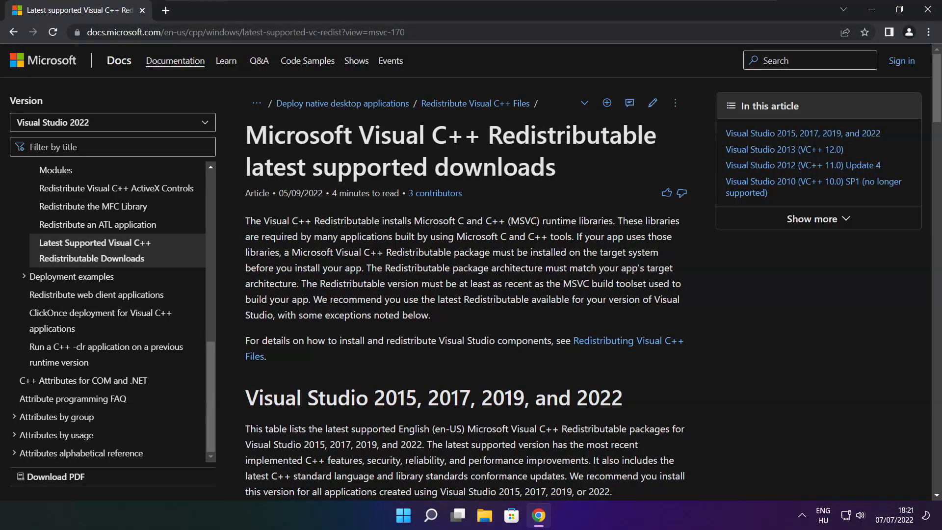
pyautogui.click(240, 31)
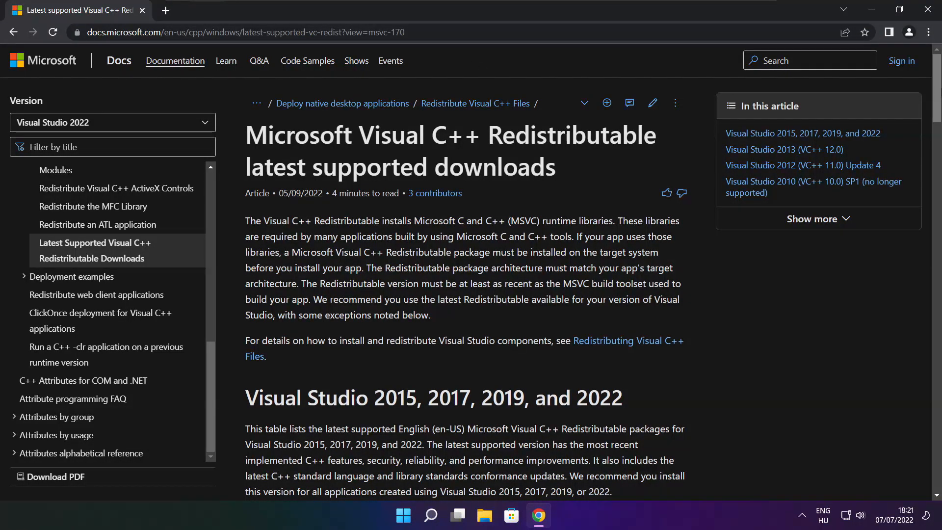
pyautogui.scroll(-3)
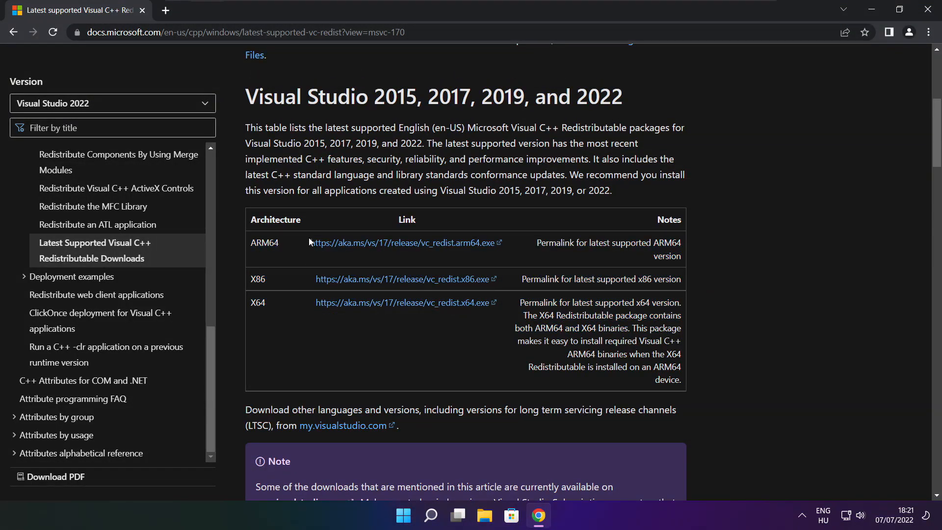
pyautogui.click(404, 243)
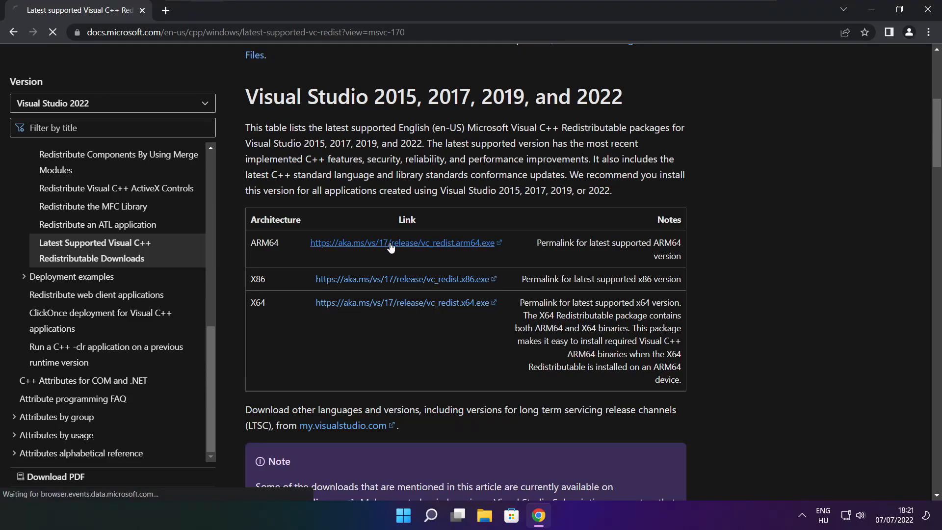
pyautogui.click(401, 302)
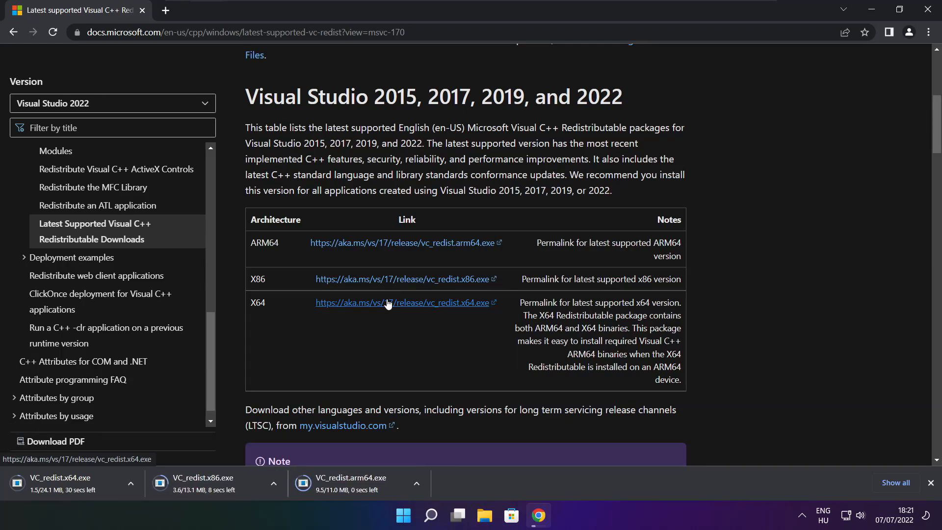
pyautogui.moveTo(396, 336)
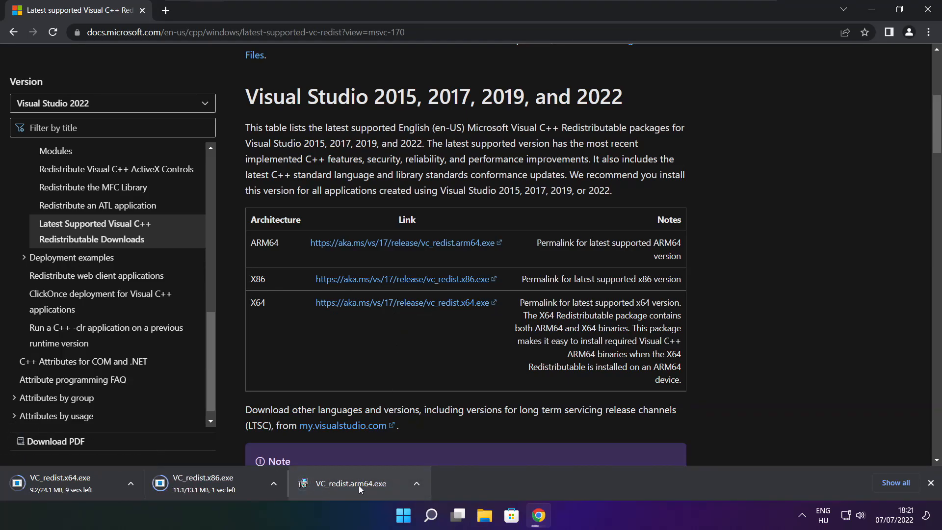
pyautogui.click(350, 483)
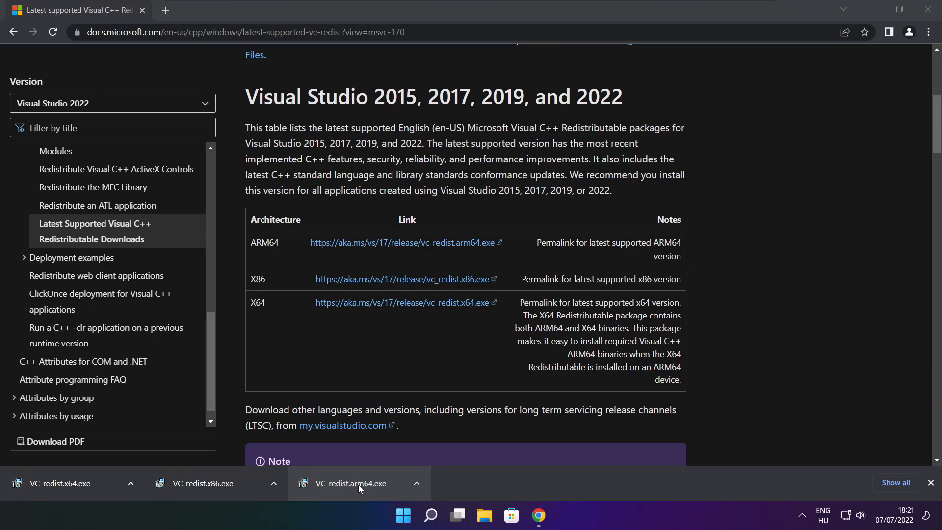
# Run the ARM64 vc_redist, accept its license and dismiss the unsupported-processor failure.
pyautogui.click(351, 483)
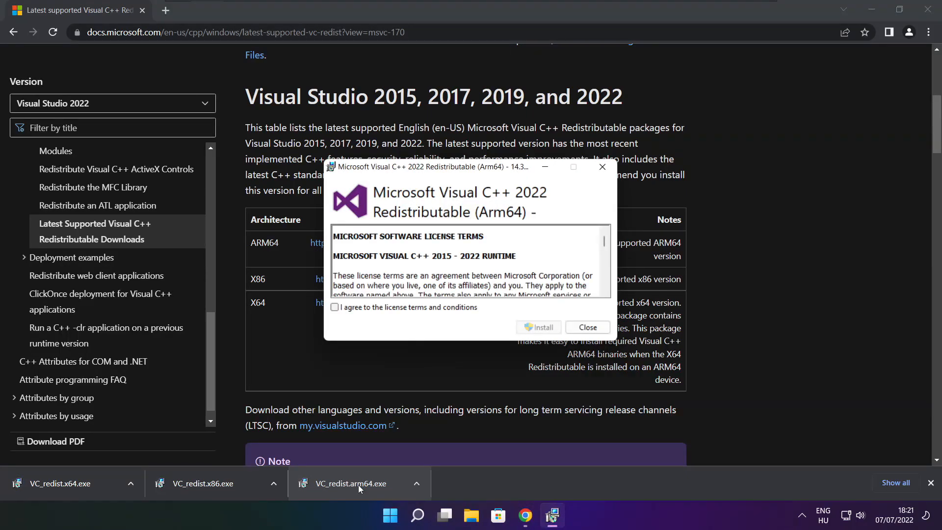
pyautogui.scroll(-3)
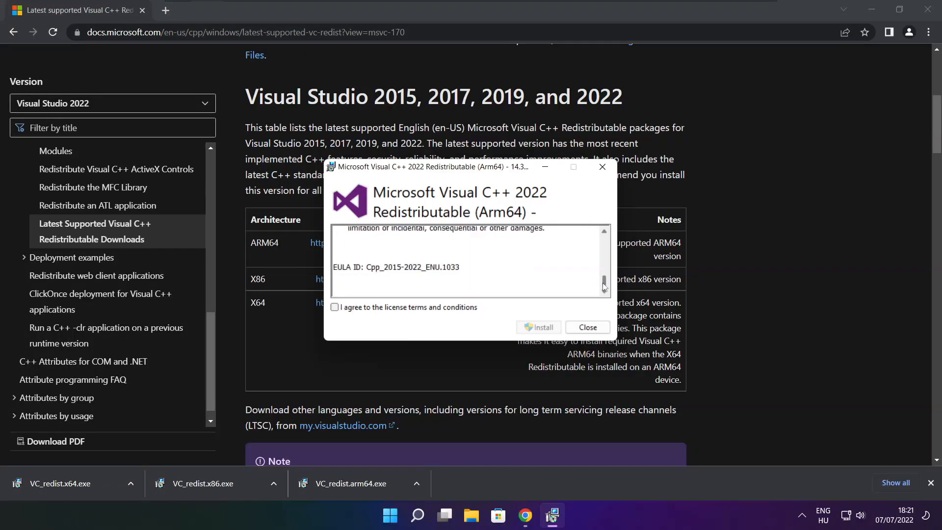
pyautogui.click(335, 307)
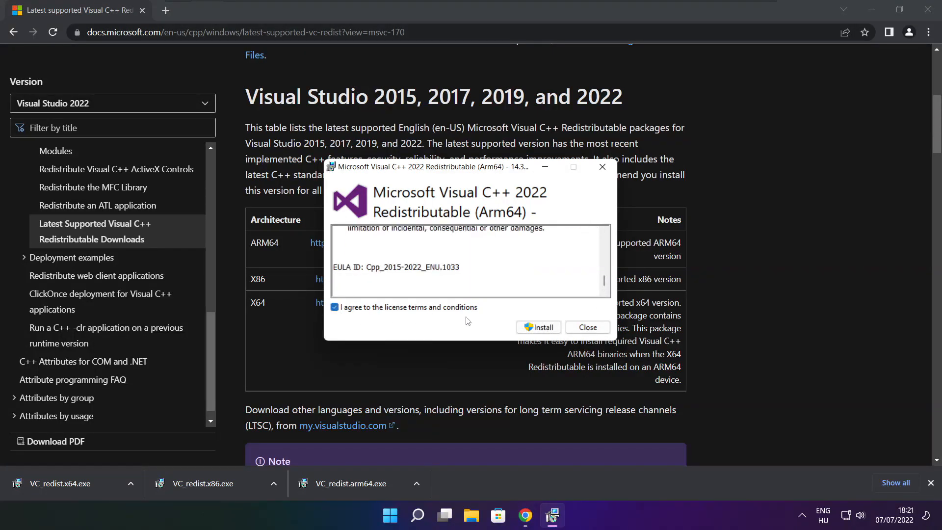
pyautogui.click(537, 327)
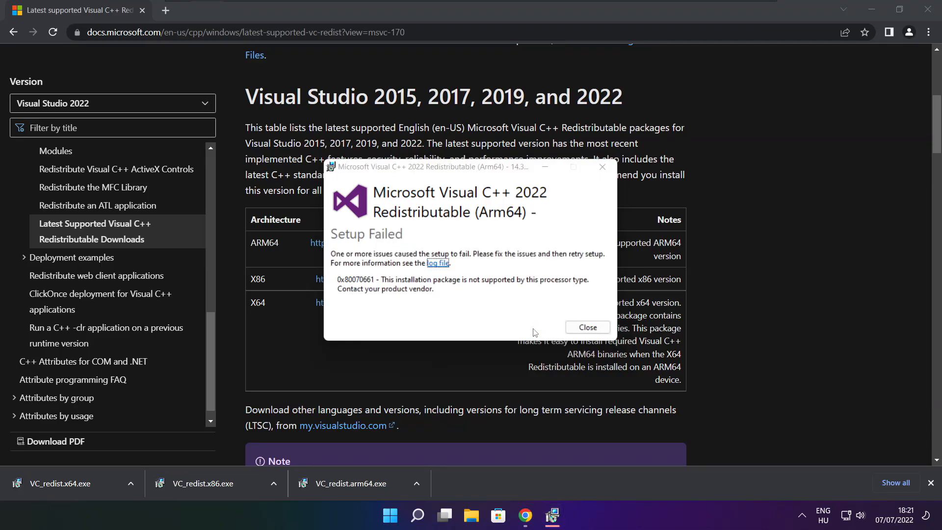
pyautogui.click(587, 327)
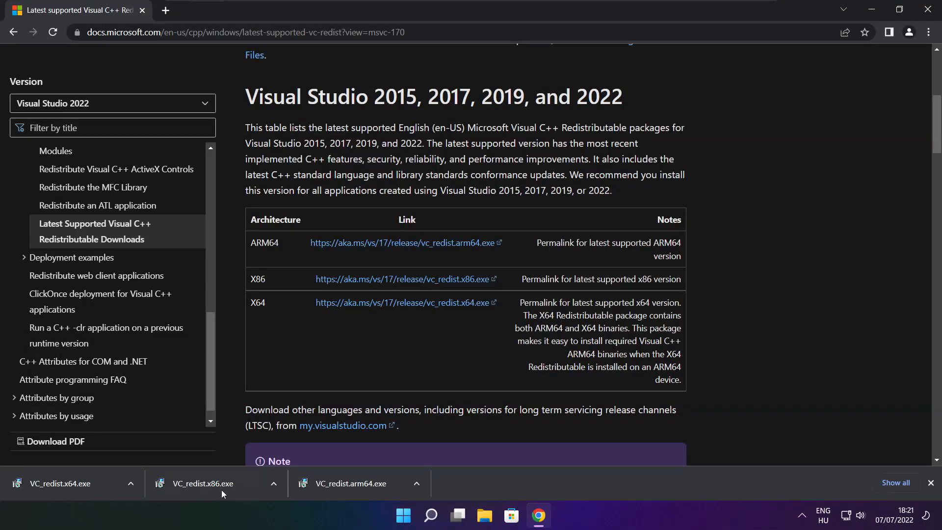
# Install the x86 Visual C++ 2015–2022 Redistributable and close its successful setup.
pyautogui.click(202, 483)
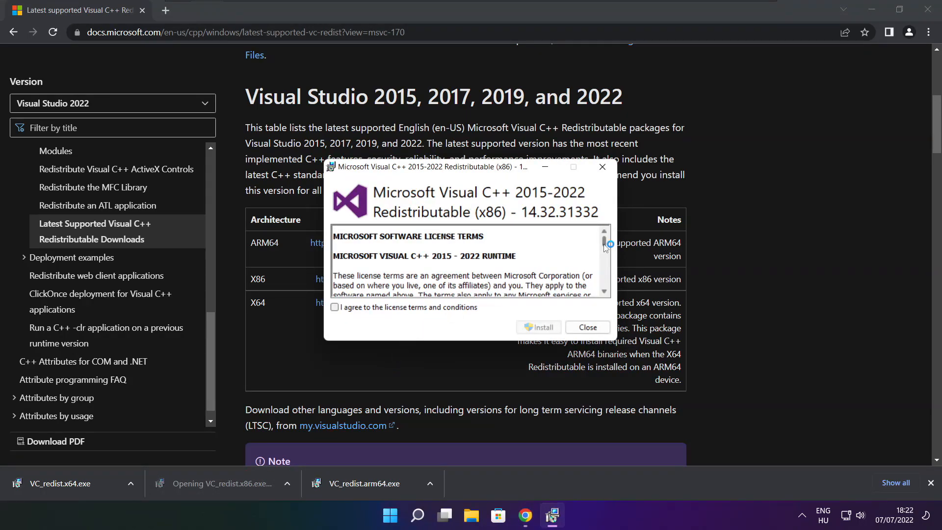
pyautogui.scroll(-3)
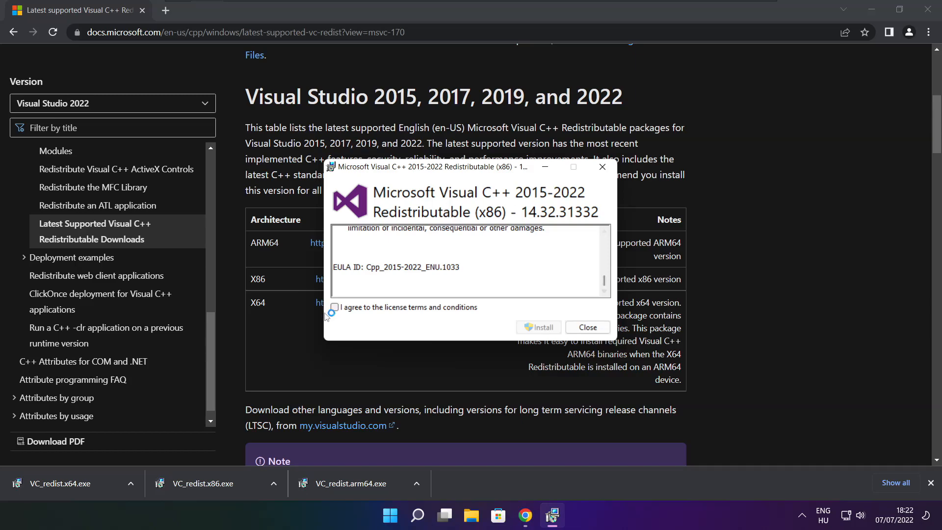
pyautogui.click(538, 327)
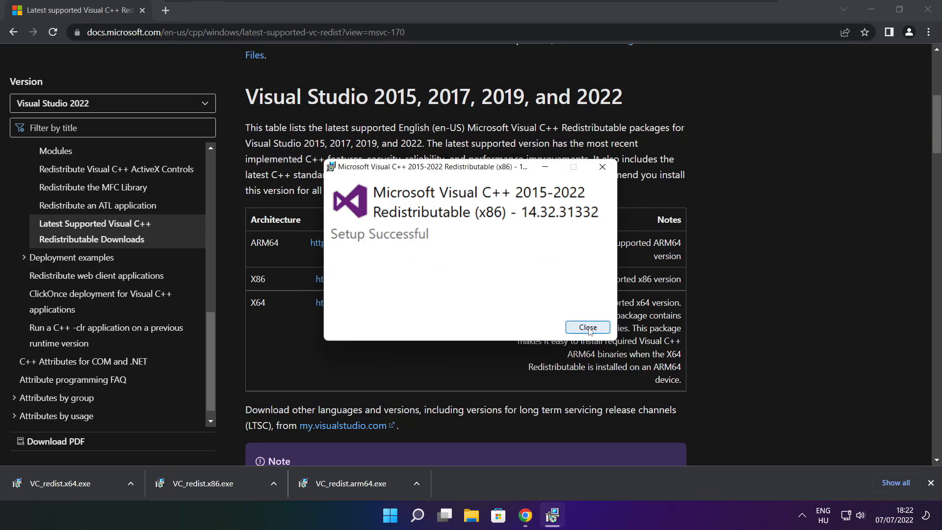
pyautogui.click(587, 327)
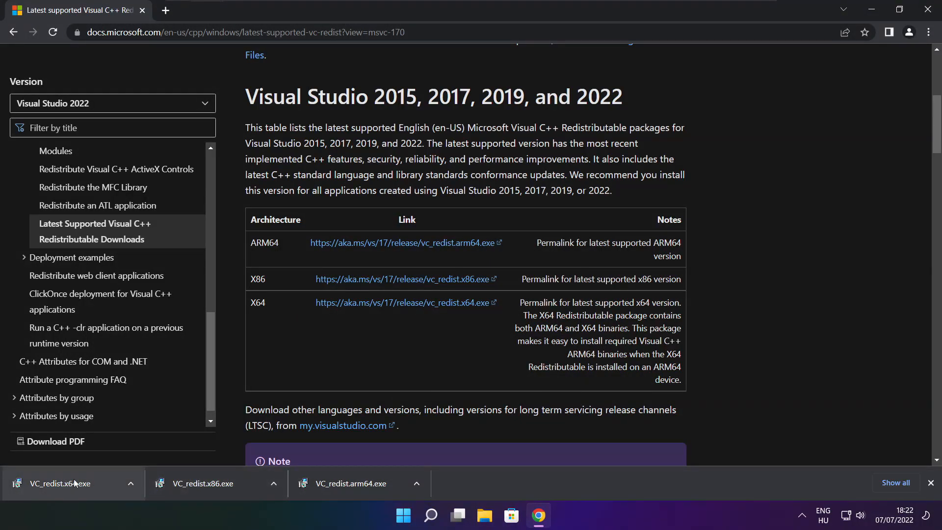
# Install the x64 Visual C++ 2015–2022 Redistributable and close its successful setup.
pyautogui.click(60, 483)
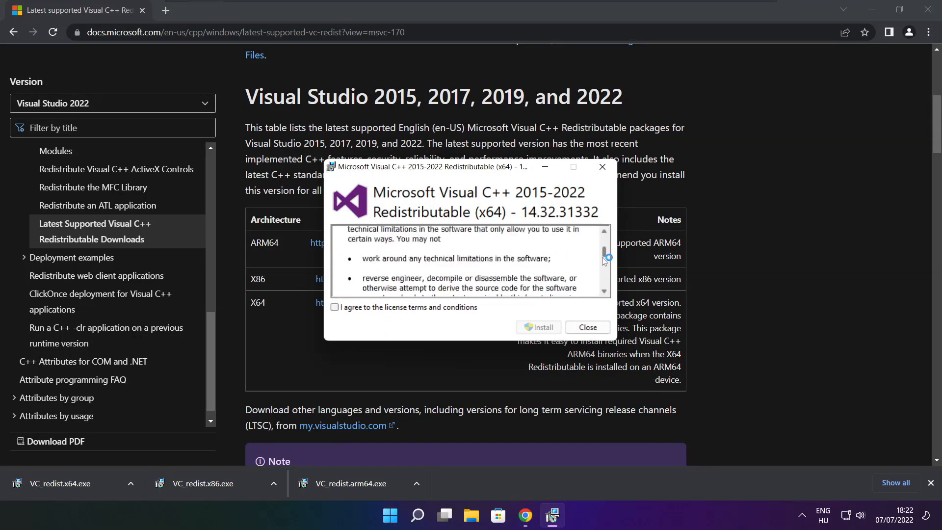
pyautogui.click(335, 307)
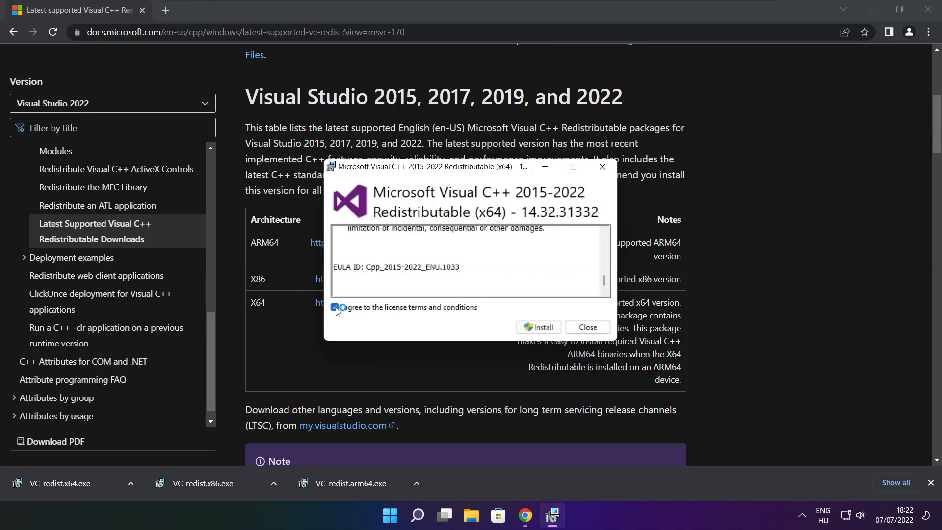
pyautogui.click(538, 326)
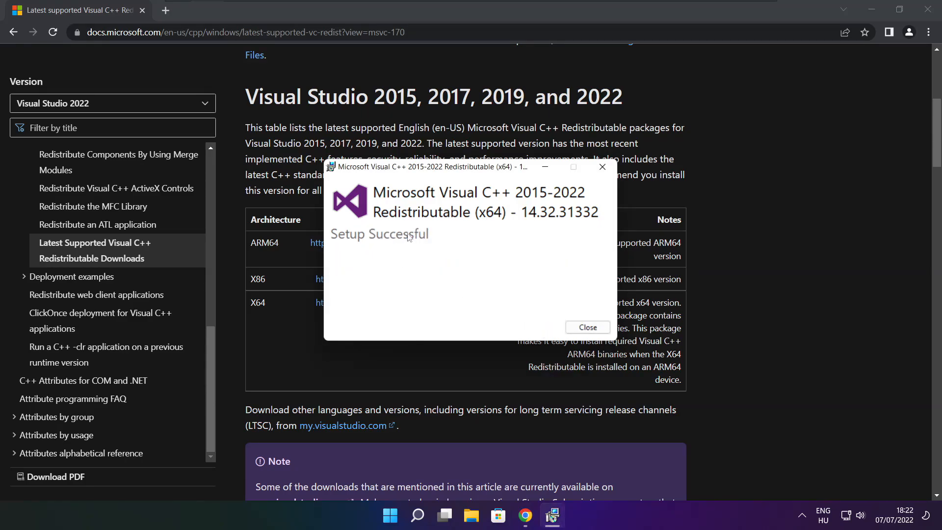
pyautogui.click(587, 326)
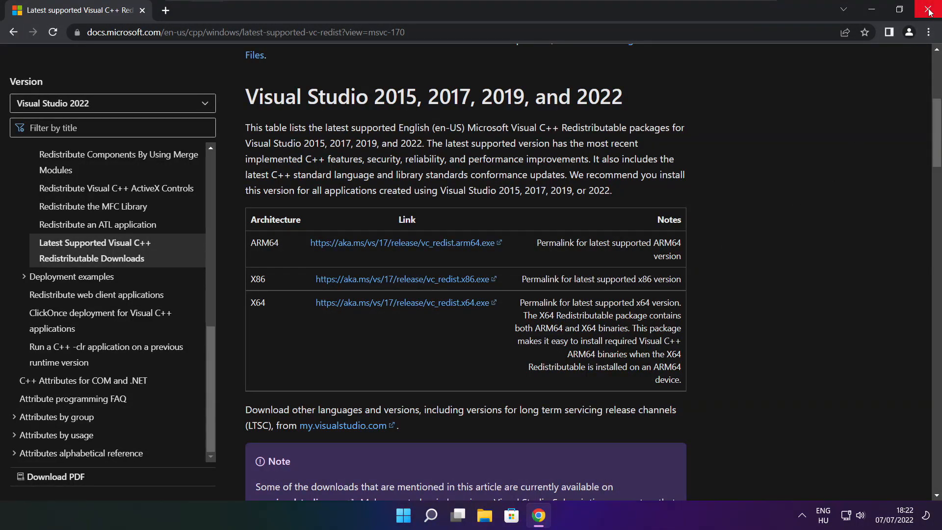
# Close Chrome and bring up the Start menu power options to restart the PC.
pyautogui.click(929, 10)
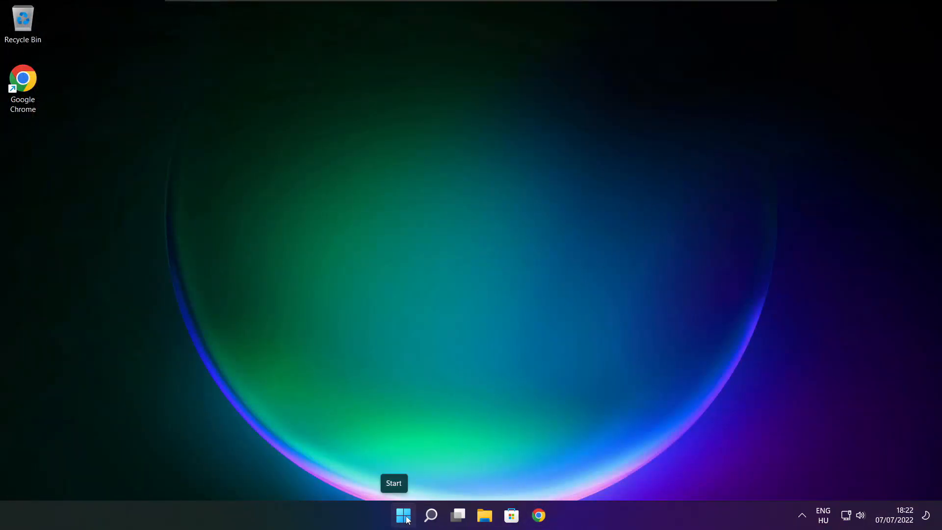
pyautogui.click(404, 515)
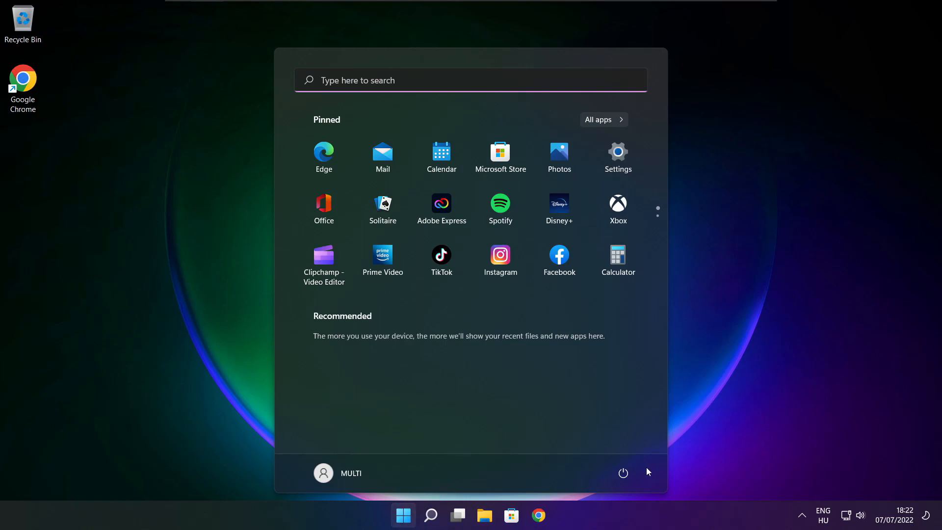
pyautogui.click(624, 473)
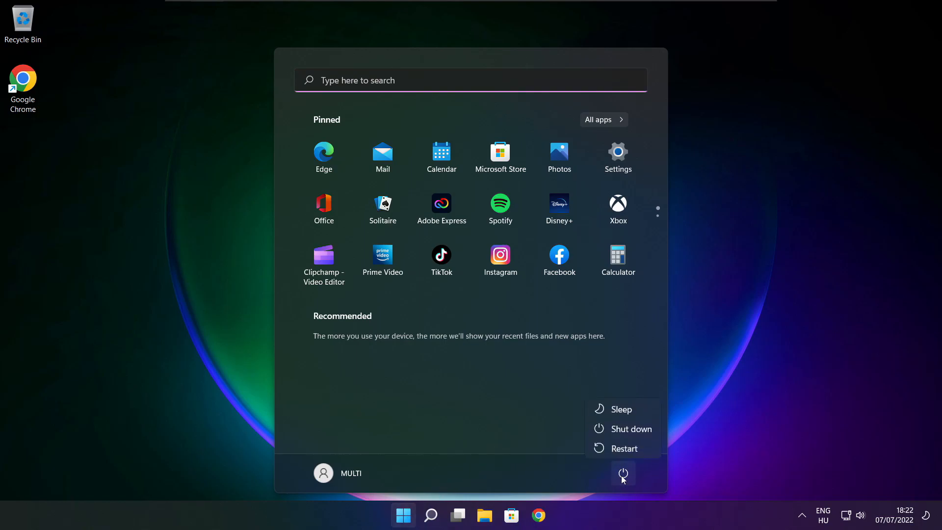
pyautogui.moveTo(624, 448)
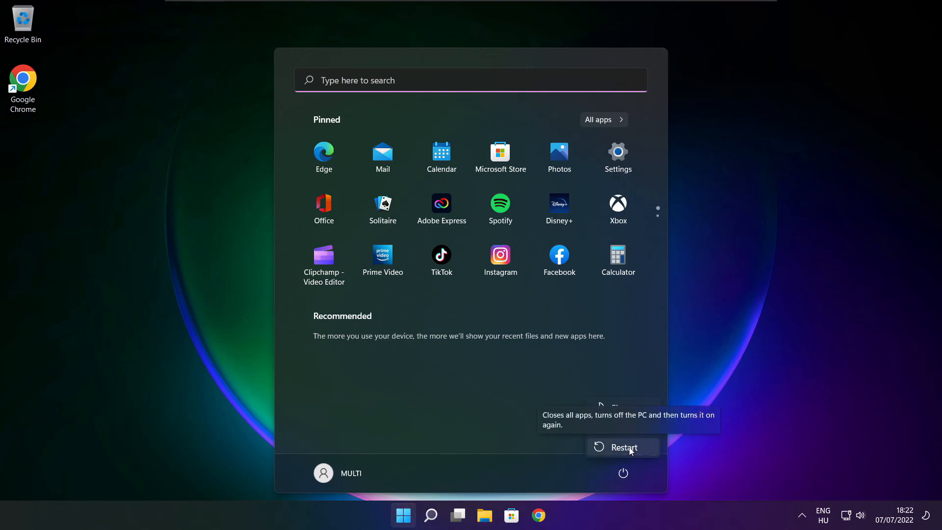